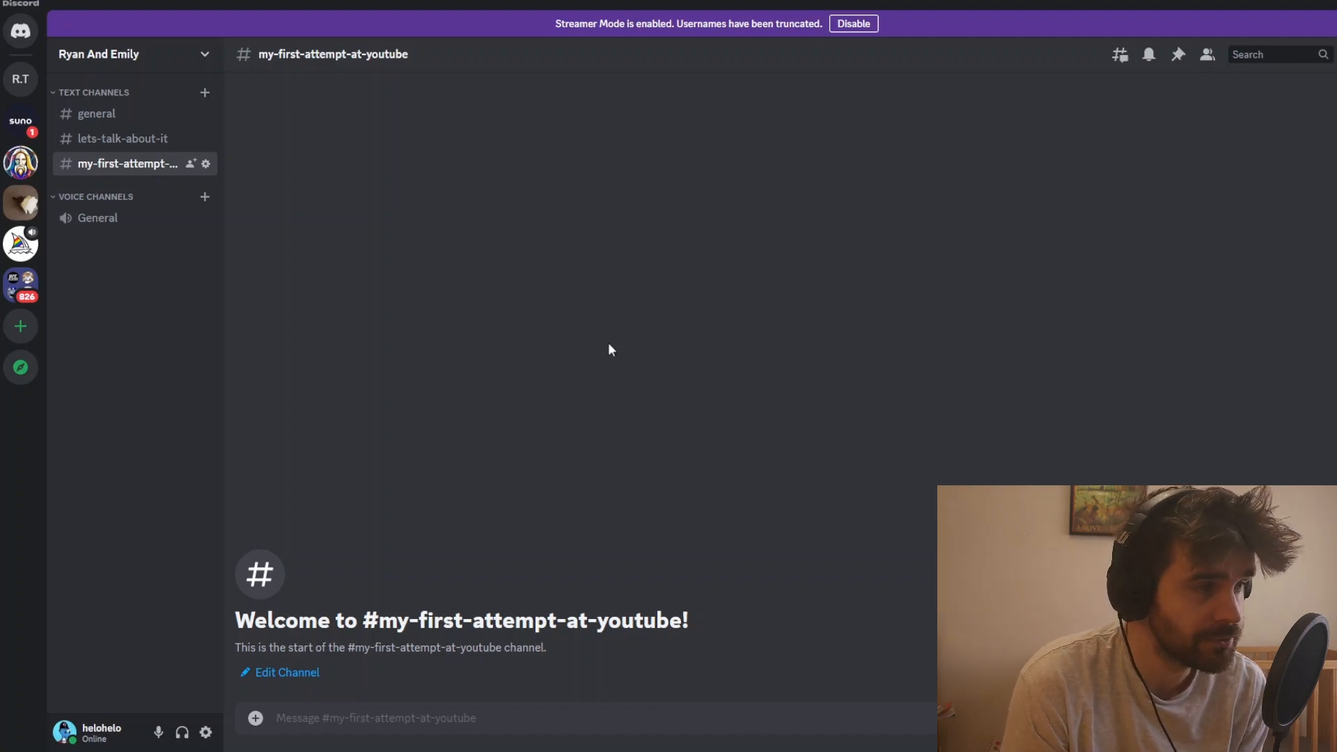
{"action": "mouse_move", "coordinate": [513, 719]}
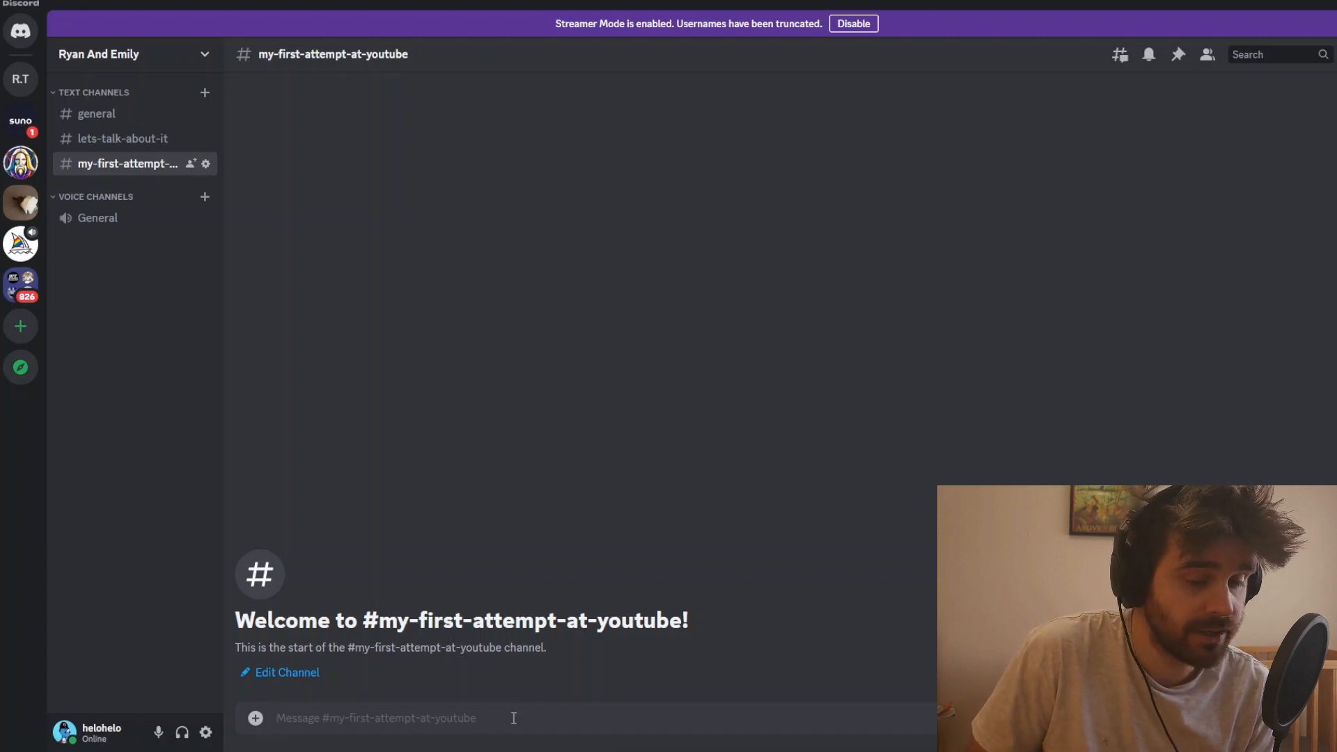
Submit the /imagine prompt 'A dog with a funny hat' to the Midjourney bot
{"action": "type", "text": "/"}
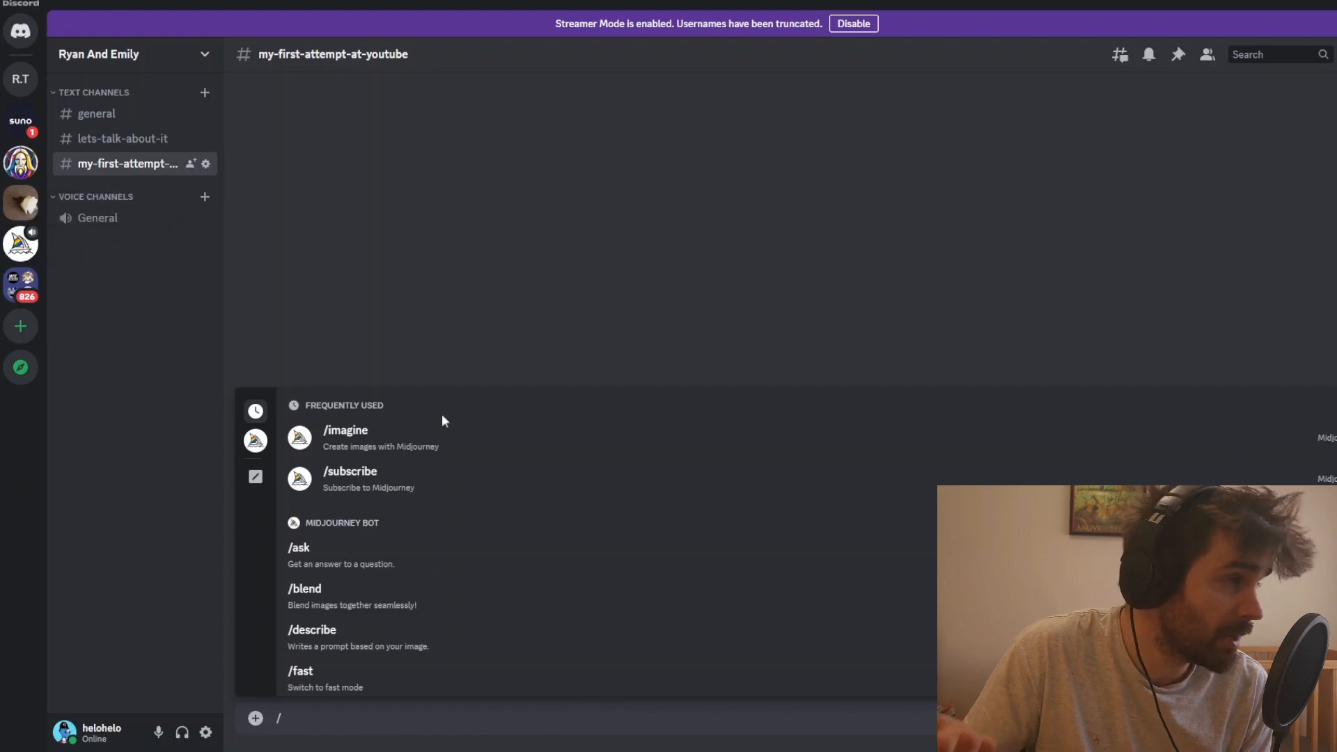
{"action": "mouse_move", "coordinate": [381, 431]}
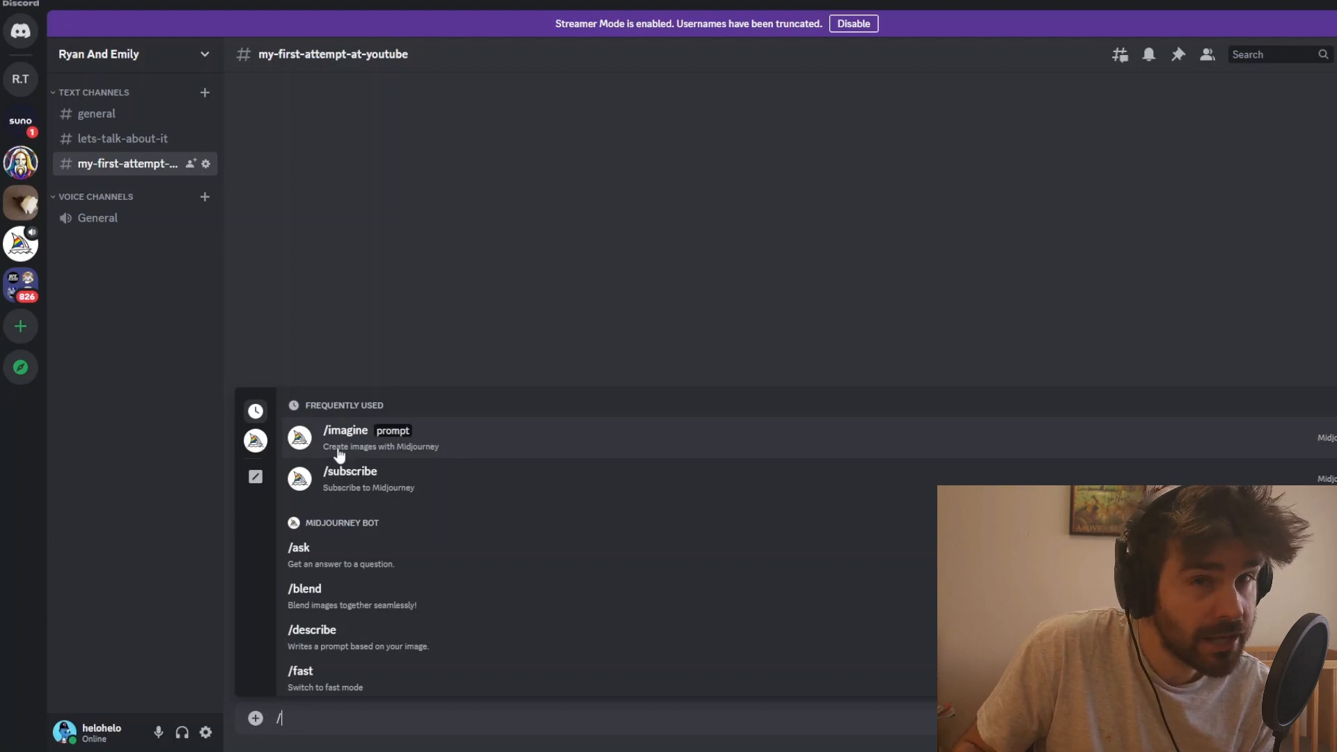
{"action": "left_click", "coordinate": [345, 431]}
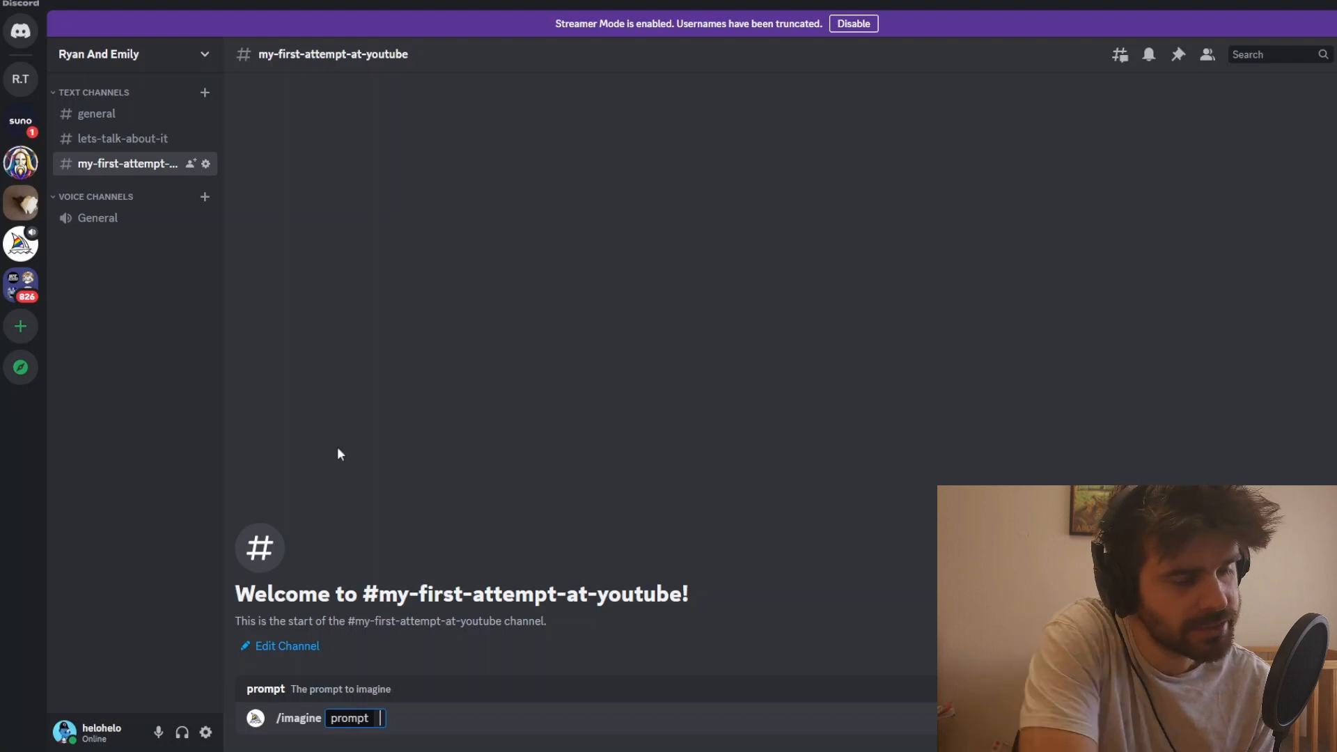
{"action": "type", "text": "A dog wi"}
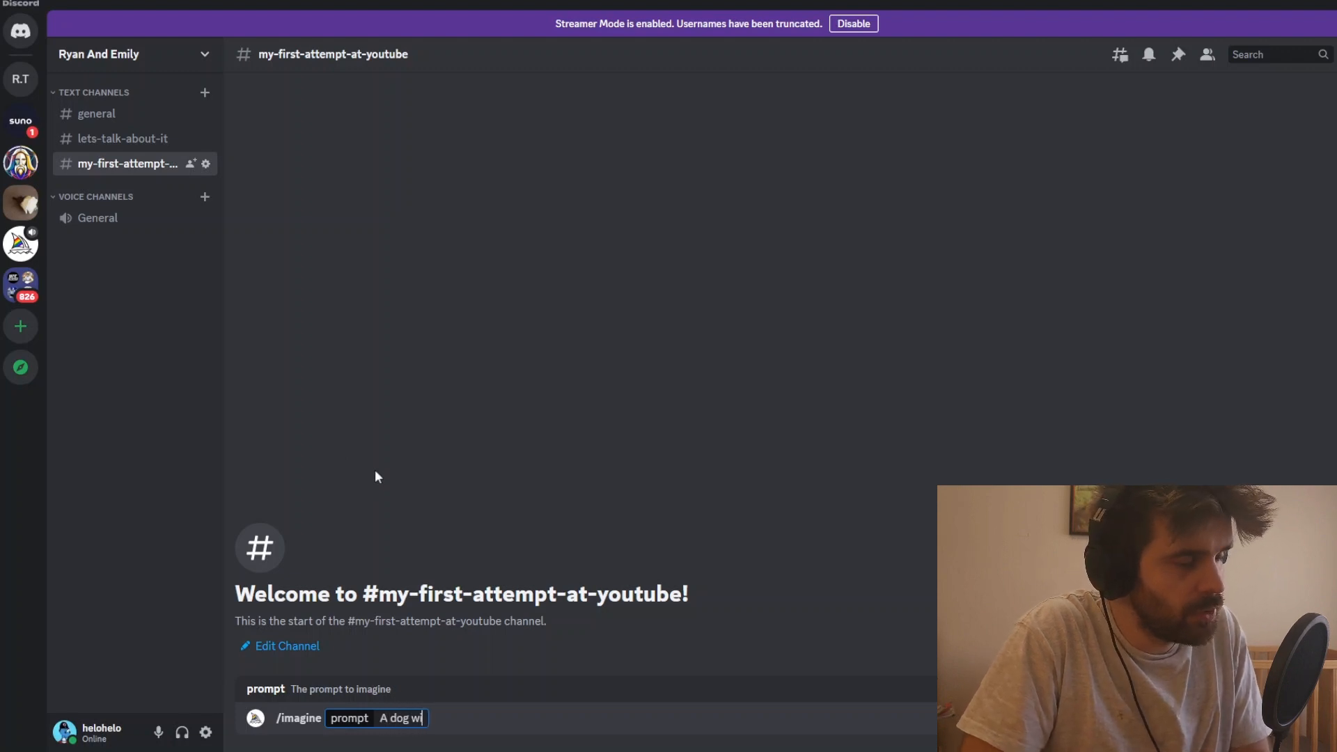
{"action": "type", "text": "th a fu"}
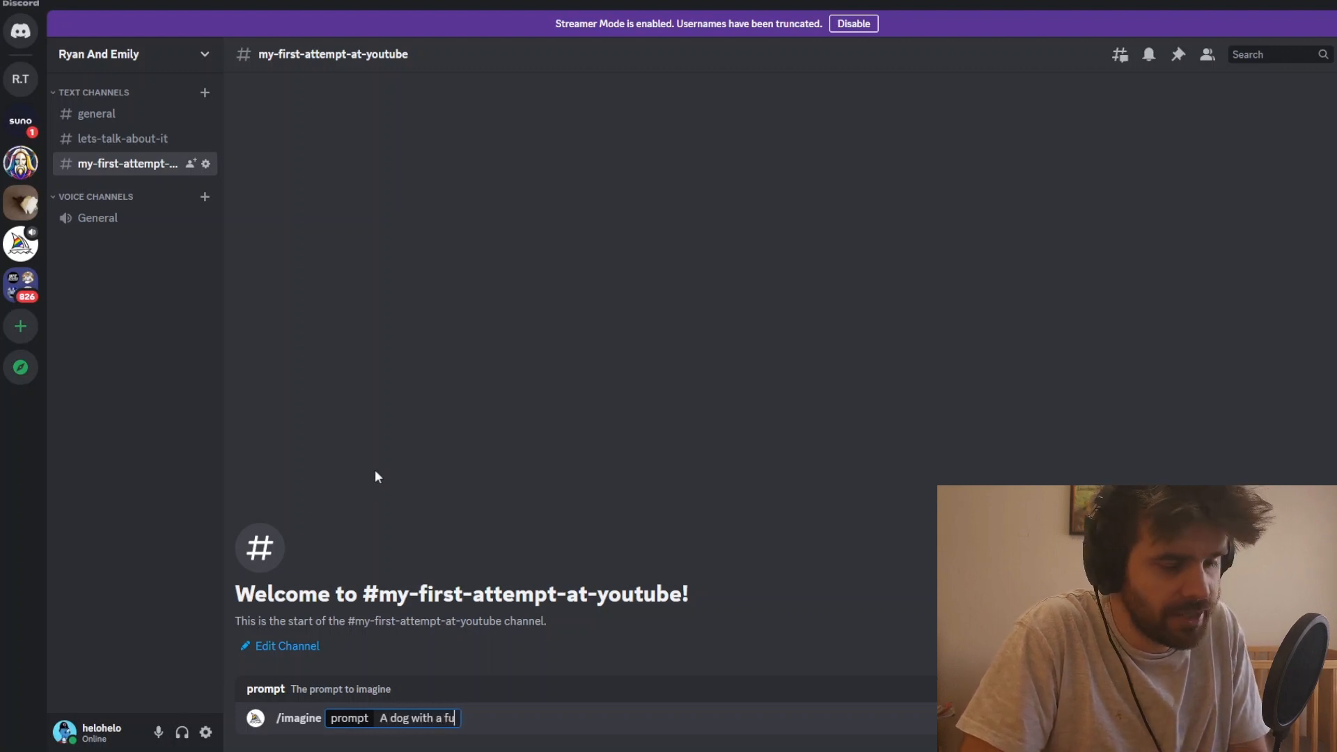
{"action": "type", "text": "nny hat"}
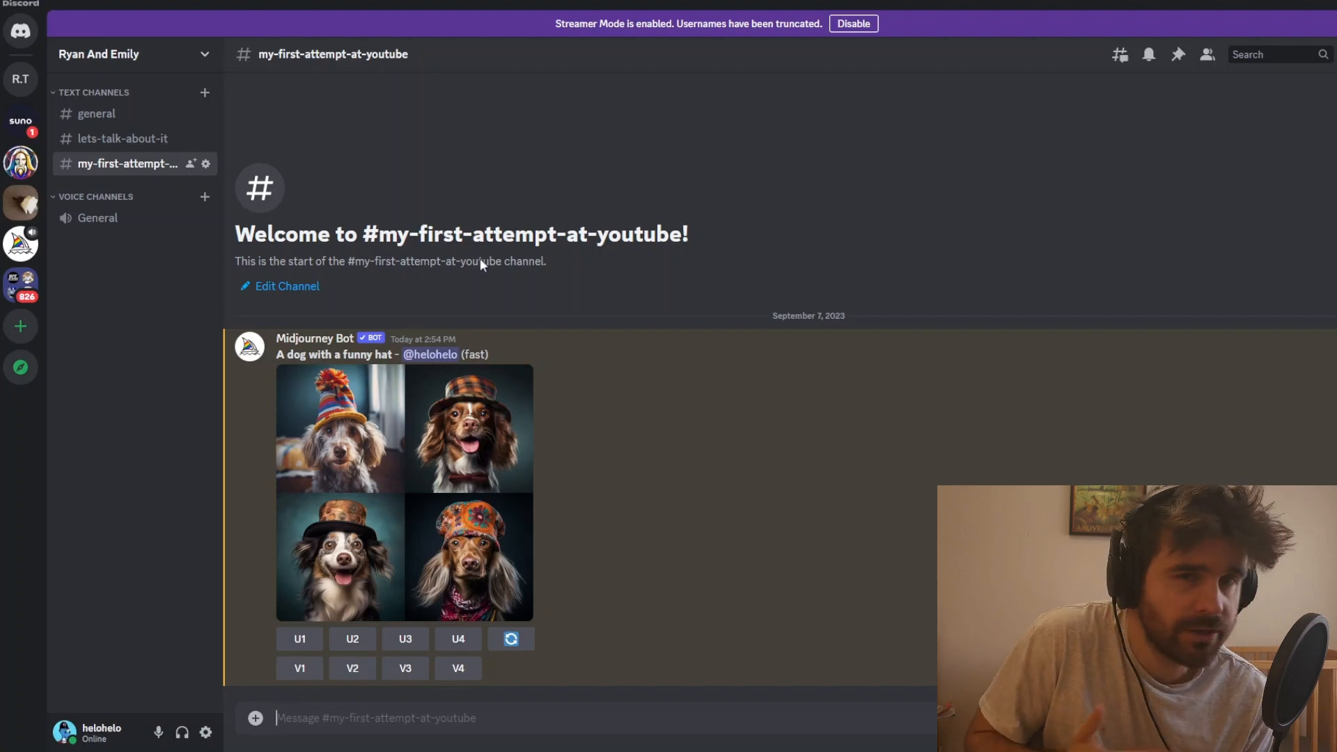
{"action": "mouse_move", "coordinate": [344, 433]}
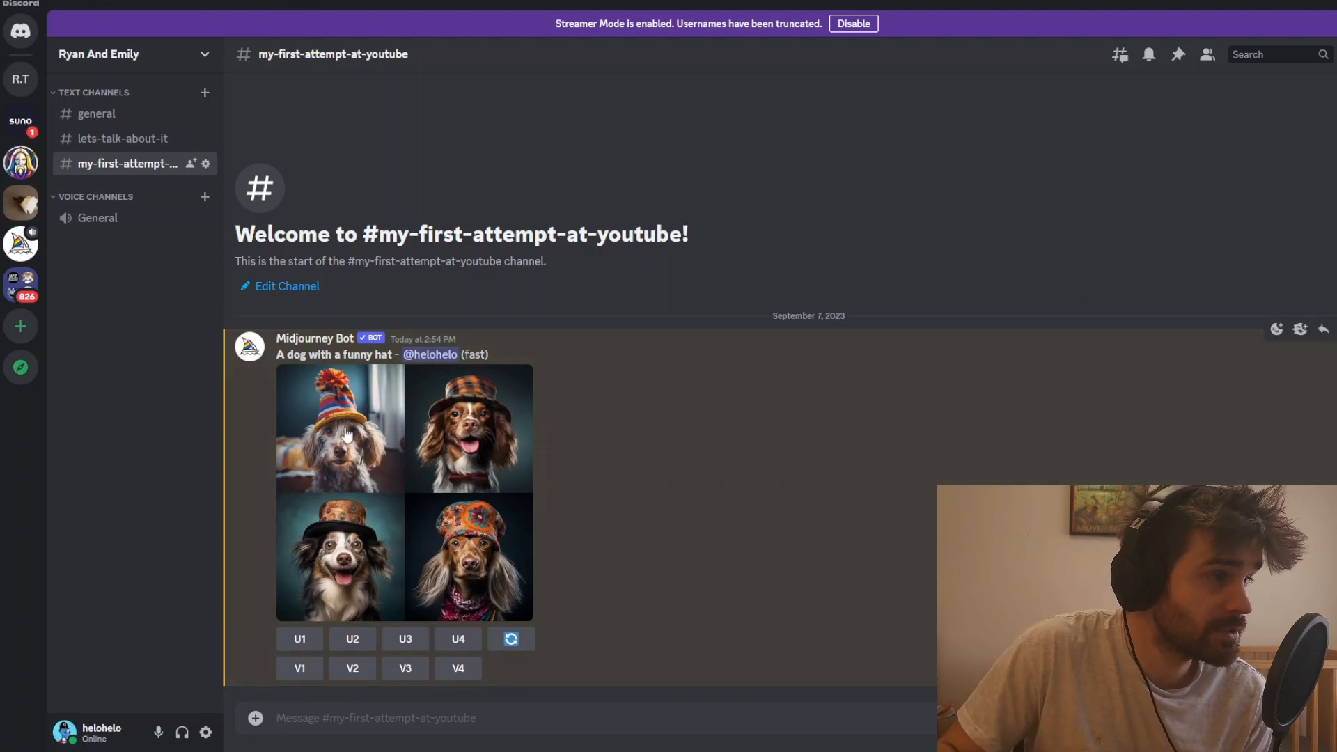
{"action": "left_click", "coordinate": [340, 429]}
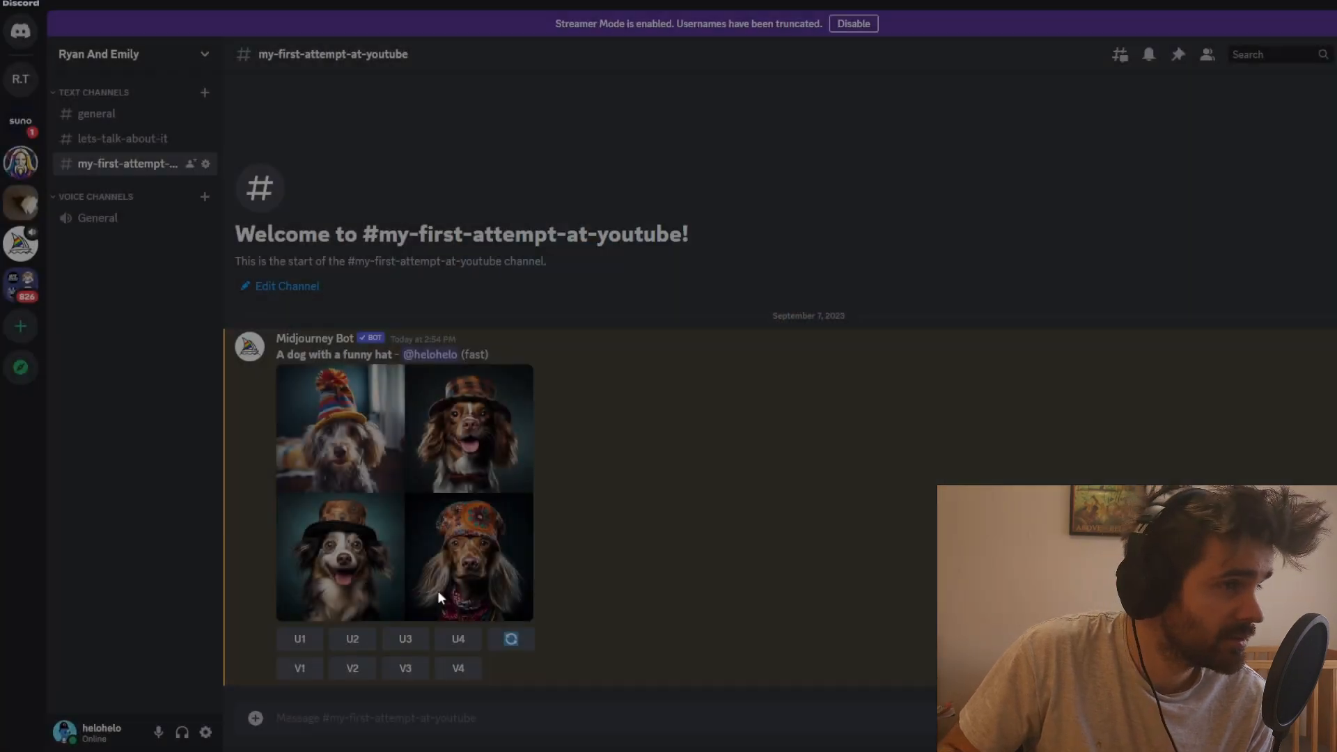
{"action": "mouse_move", "coordinate": [298, 434]}
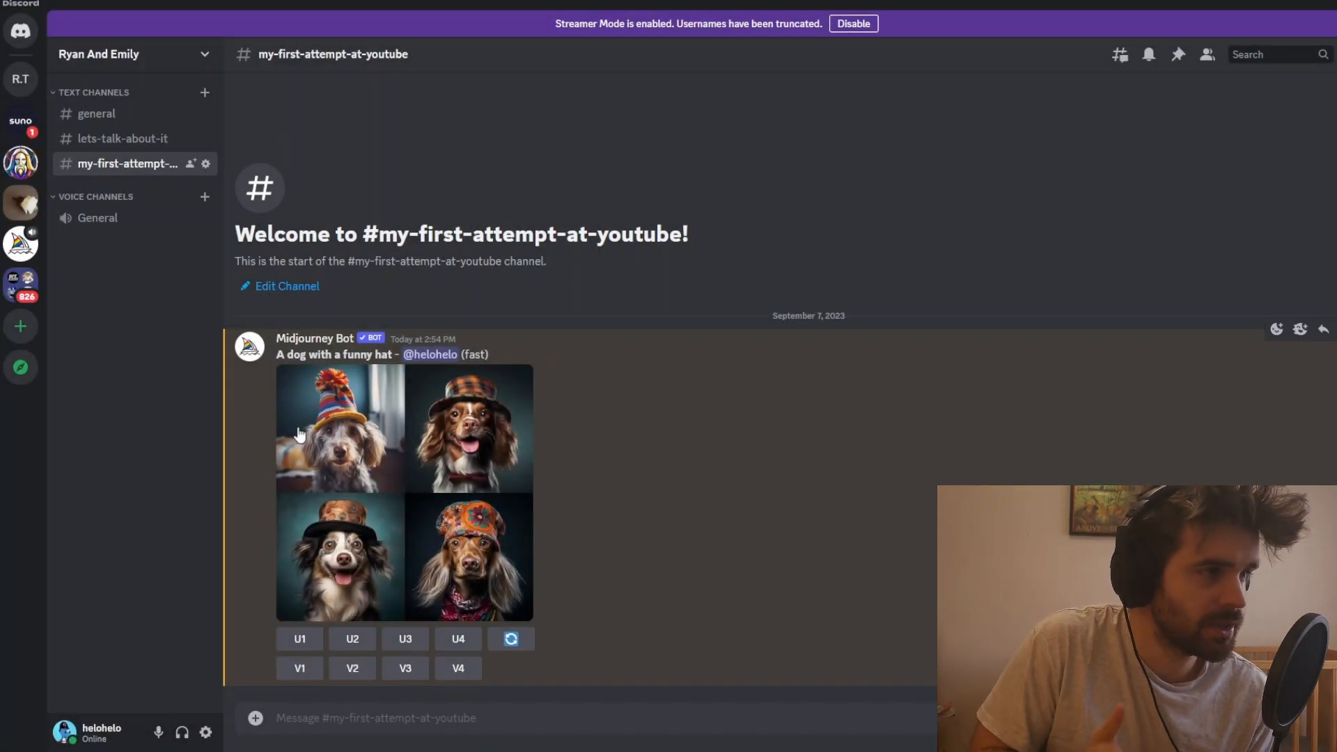
{"action": "mouse_move", "coordinate": [466, 406]}
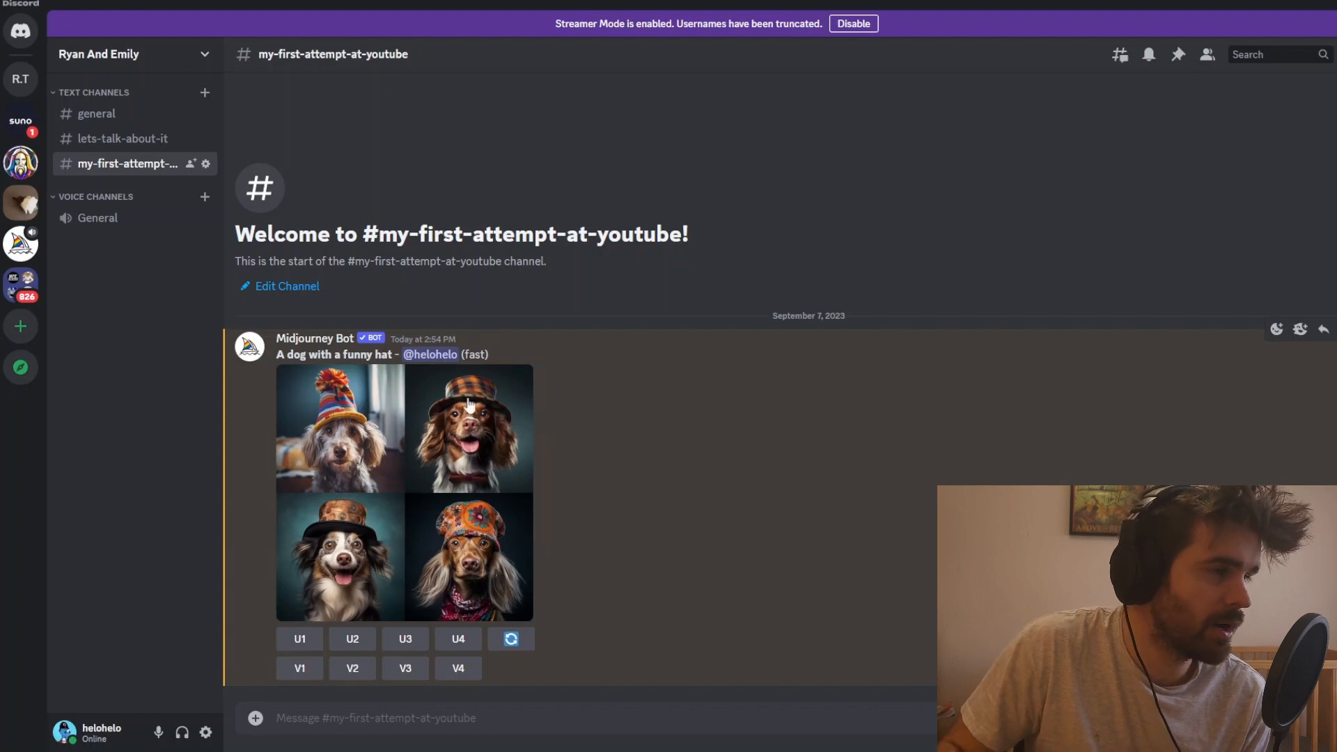
{"action": "mouse_move", "coordinate": [500, 545]}
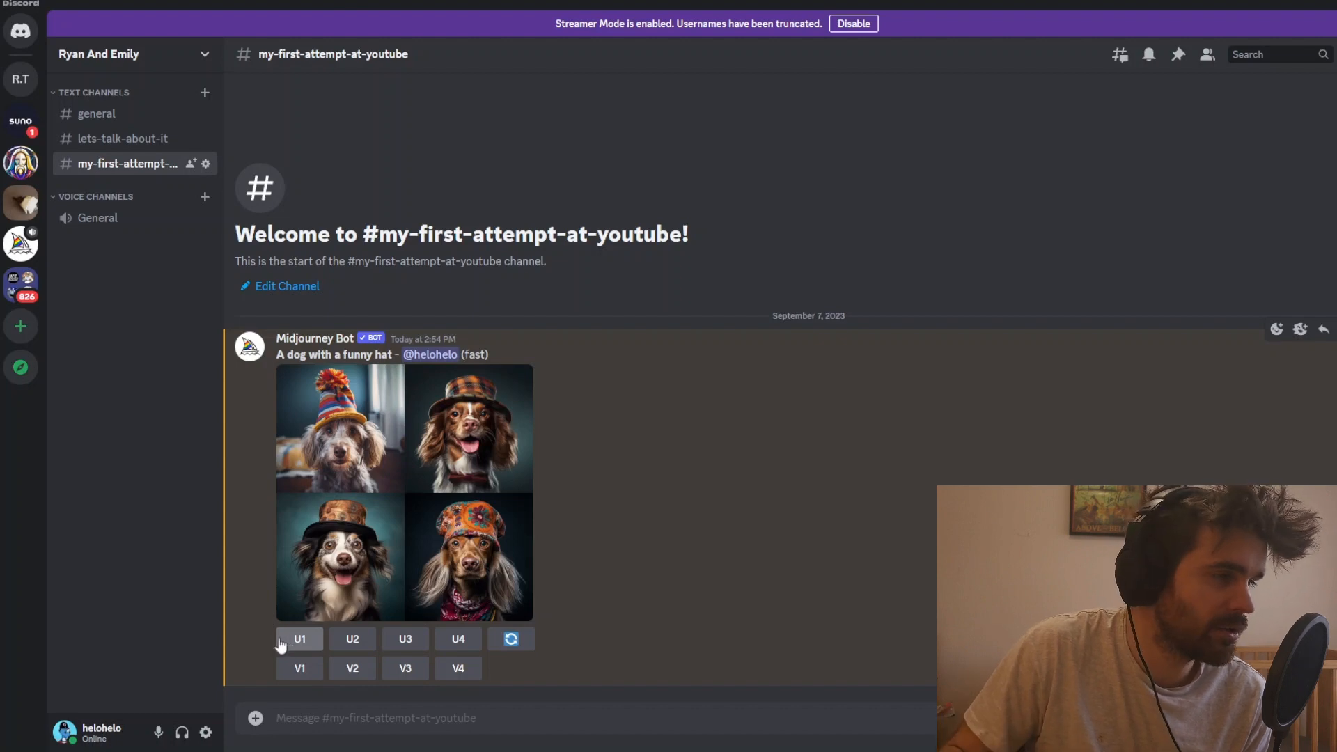
{"action": "mouse_move", "coordinate": [299, 667]}
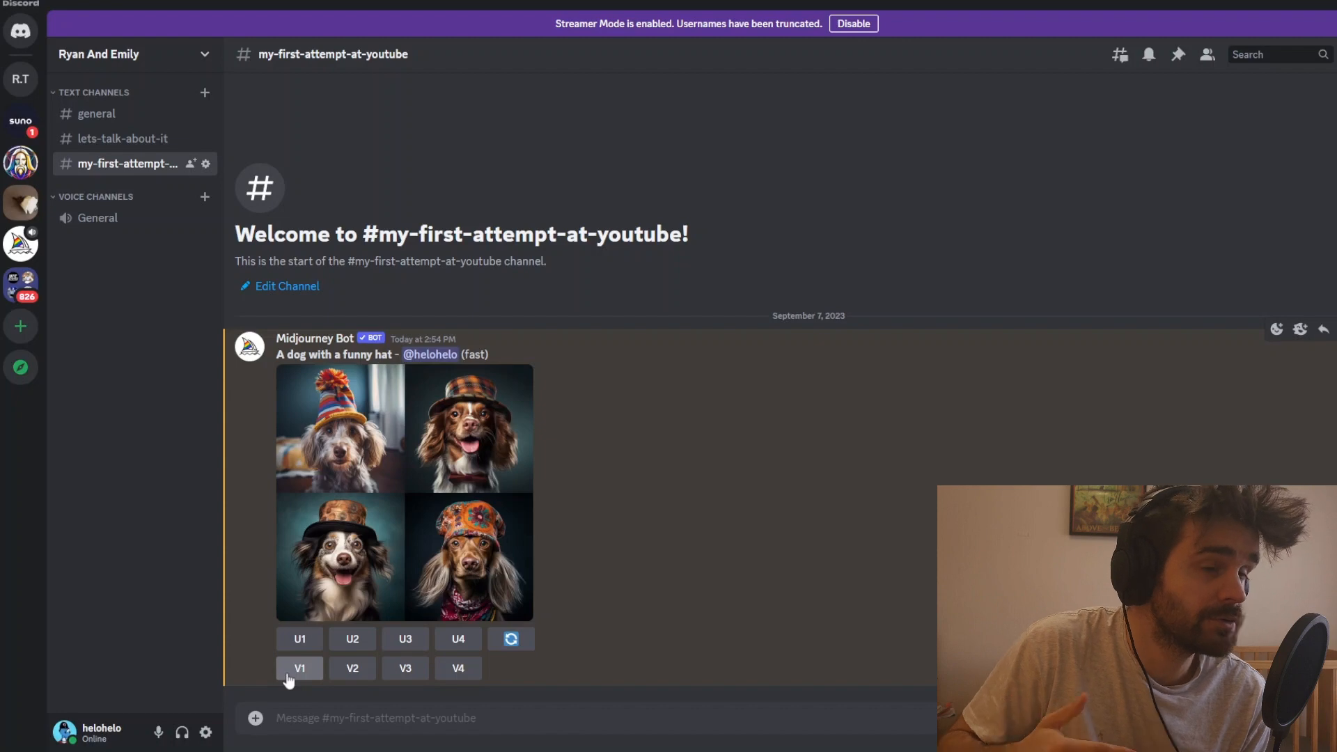
{"action": "mouse_move", "coordinate": [443, 498]}
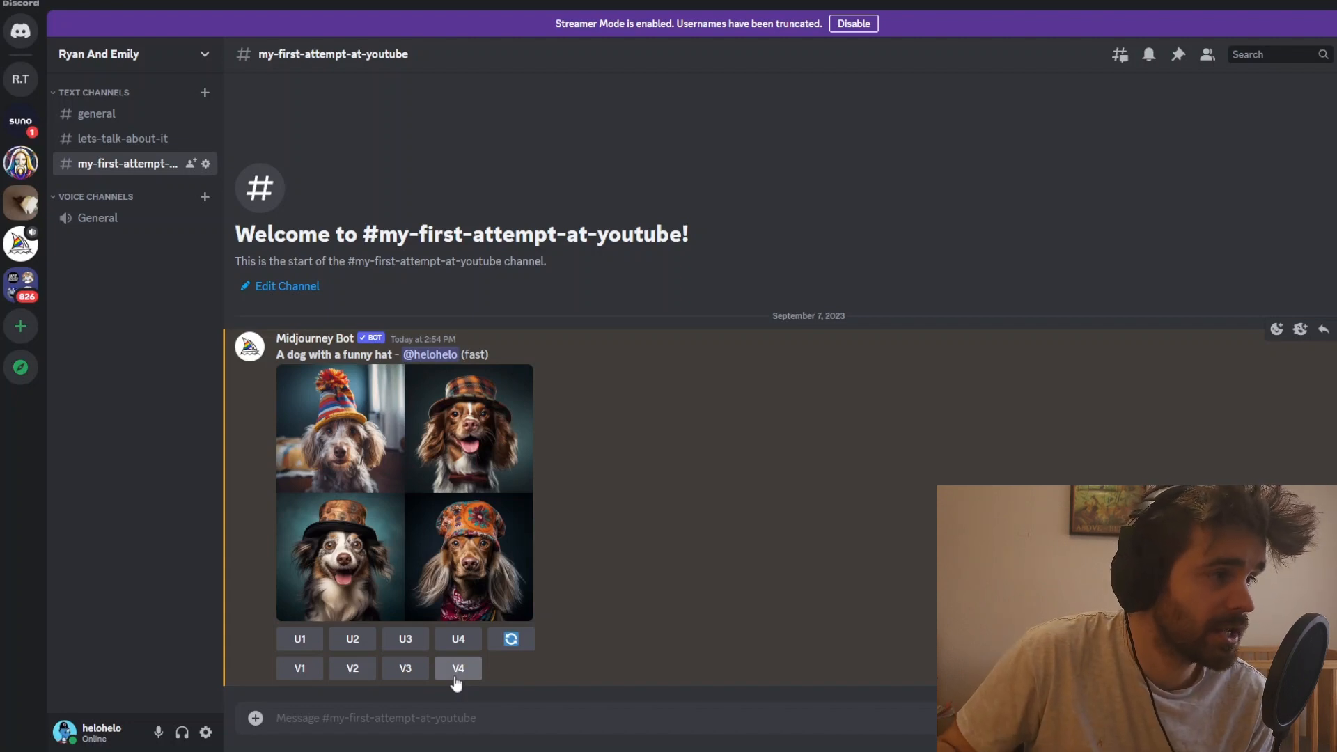
Request V4 variations of the fourth dog, then U3 to upscale the third variation
{"action": "left_click", "coordinate": [458, 667]}
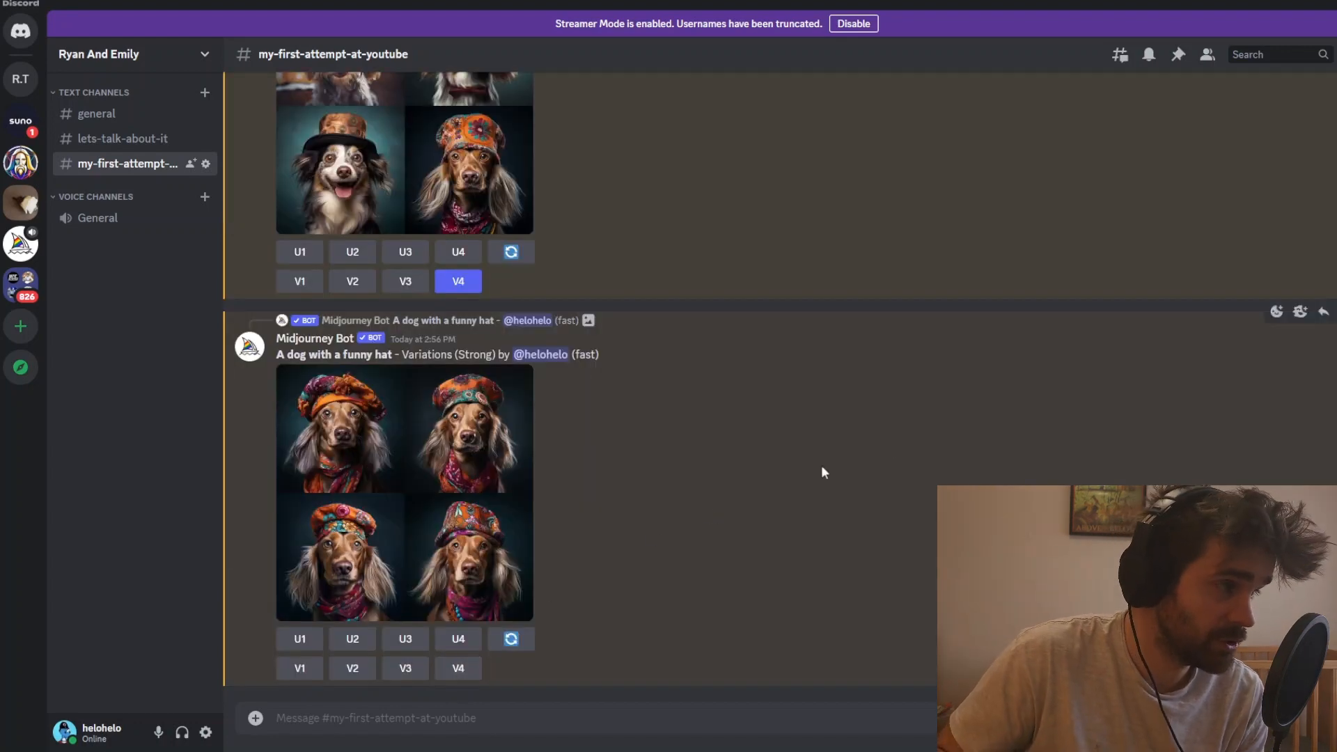
{"action": "left_click", "coordinate": [404, 493]}
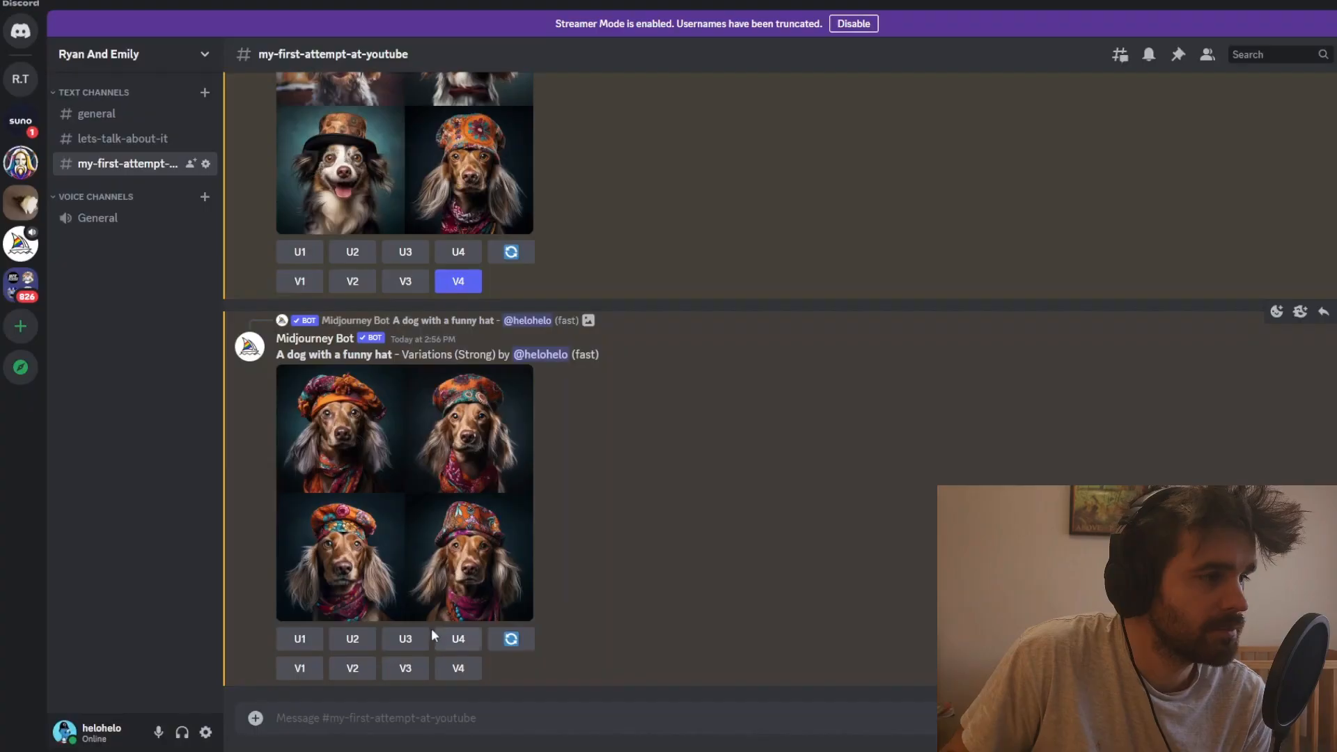
{"action": "left_click", "coordinate": [405, 639]}
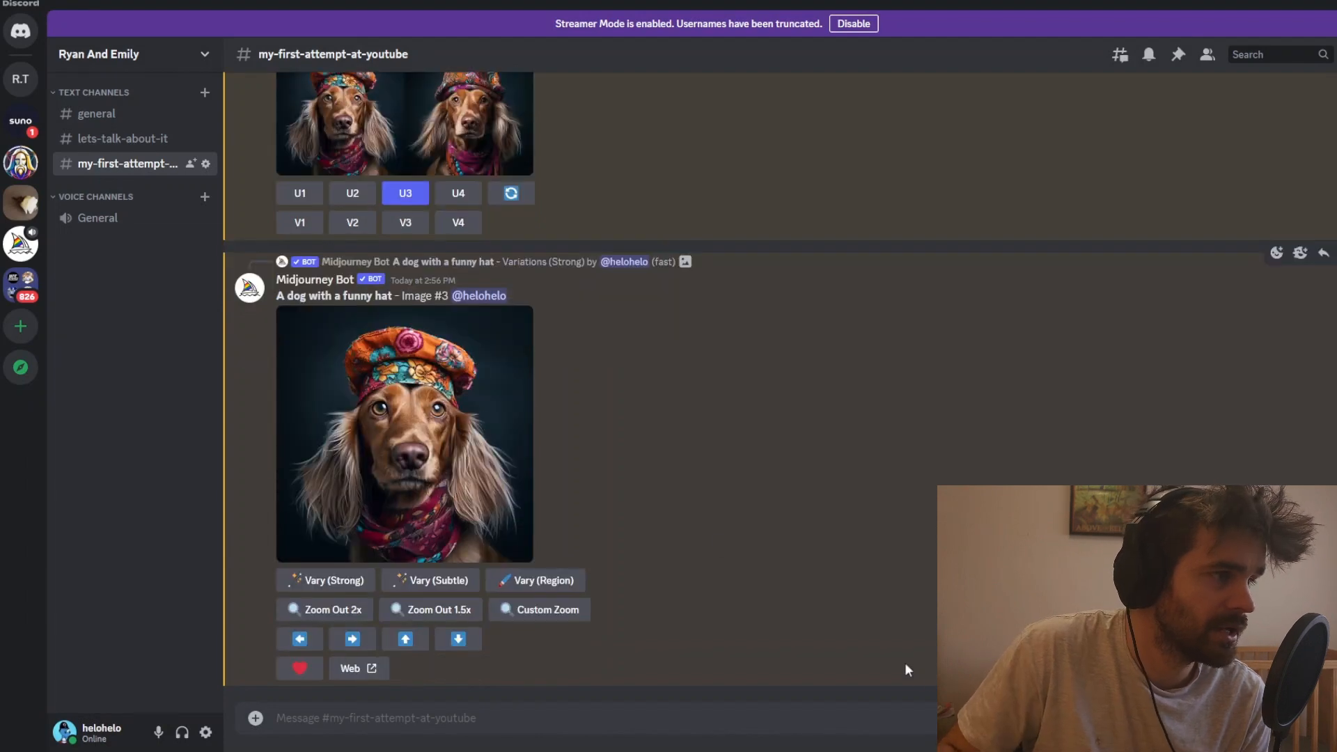
{"action": "mouse_move", "coordinate": [430, 579]}
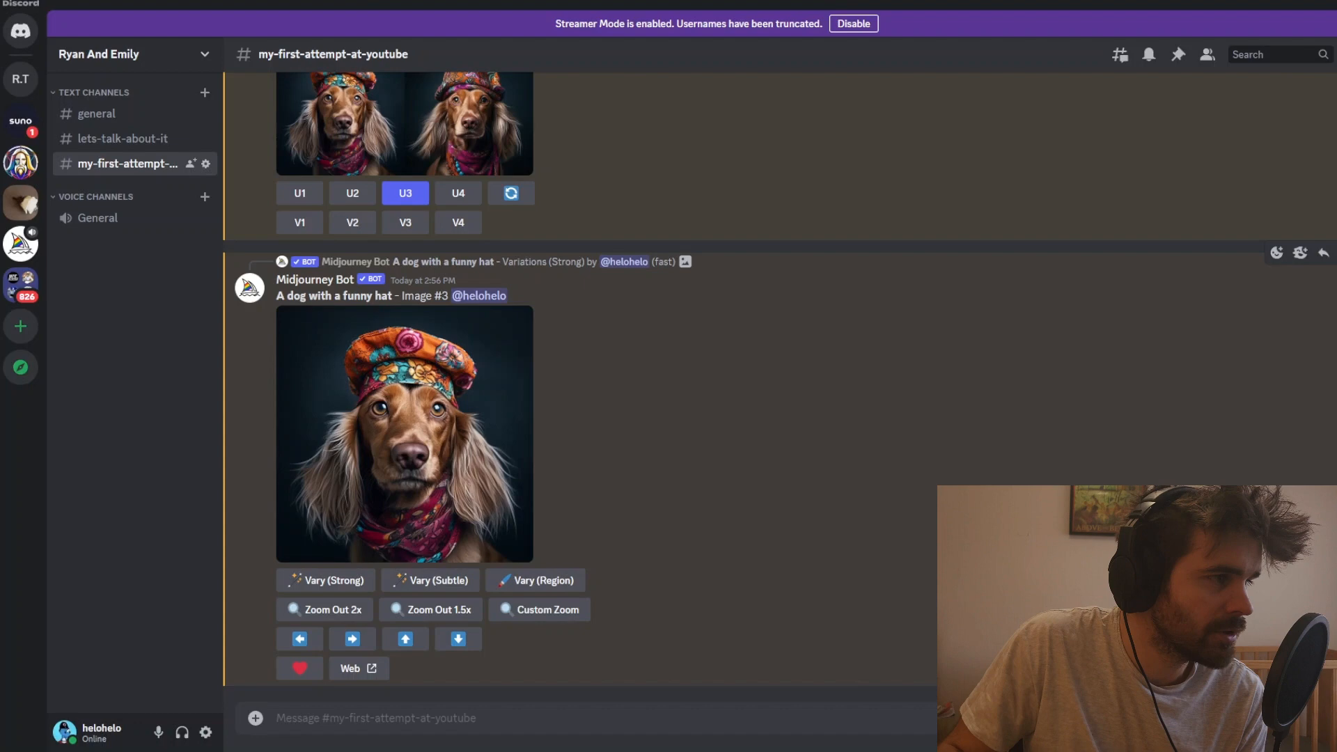
{"action": "mouse_move", "coordinate": [326, 580]}
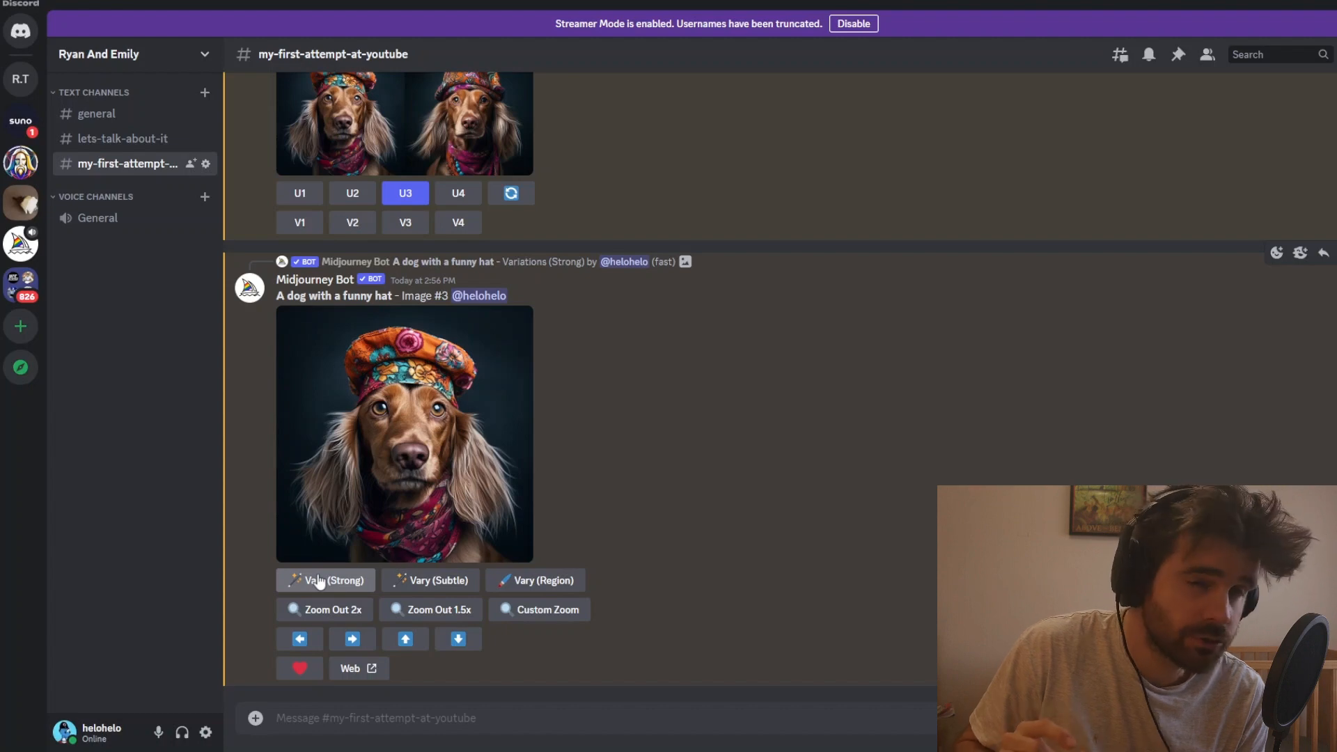
{"action": "mouse_move", "coordinate": [430, 579]}
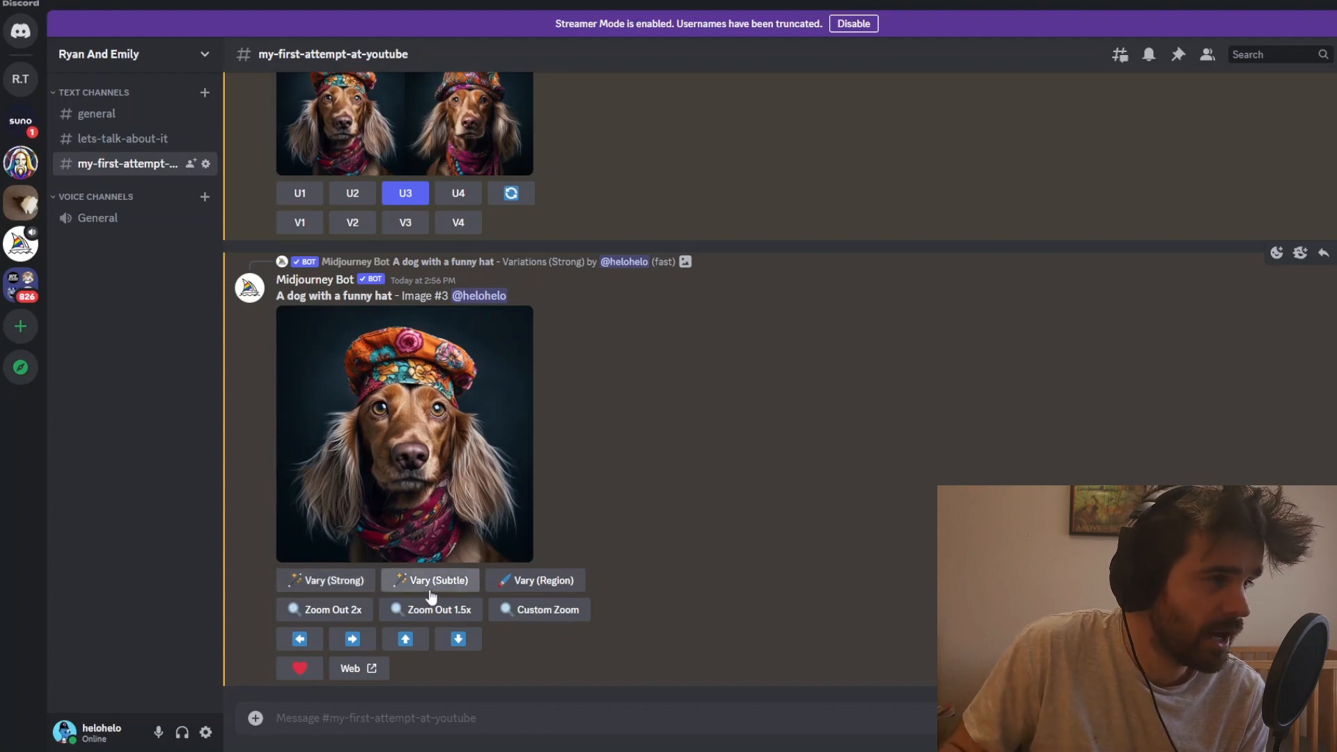
Request strong variations of upscaled Image #3 and compare the new variation grid
{"action": "left_click", "coordinate": [439, 579]}
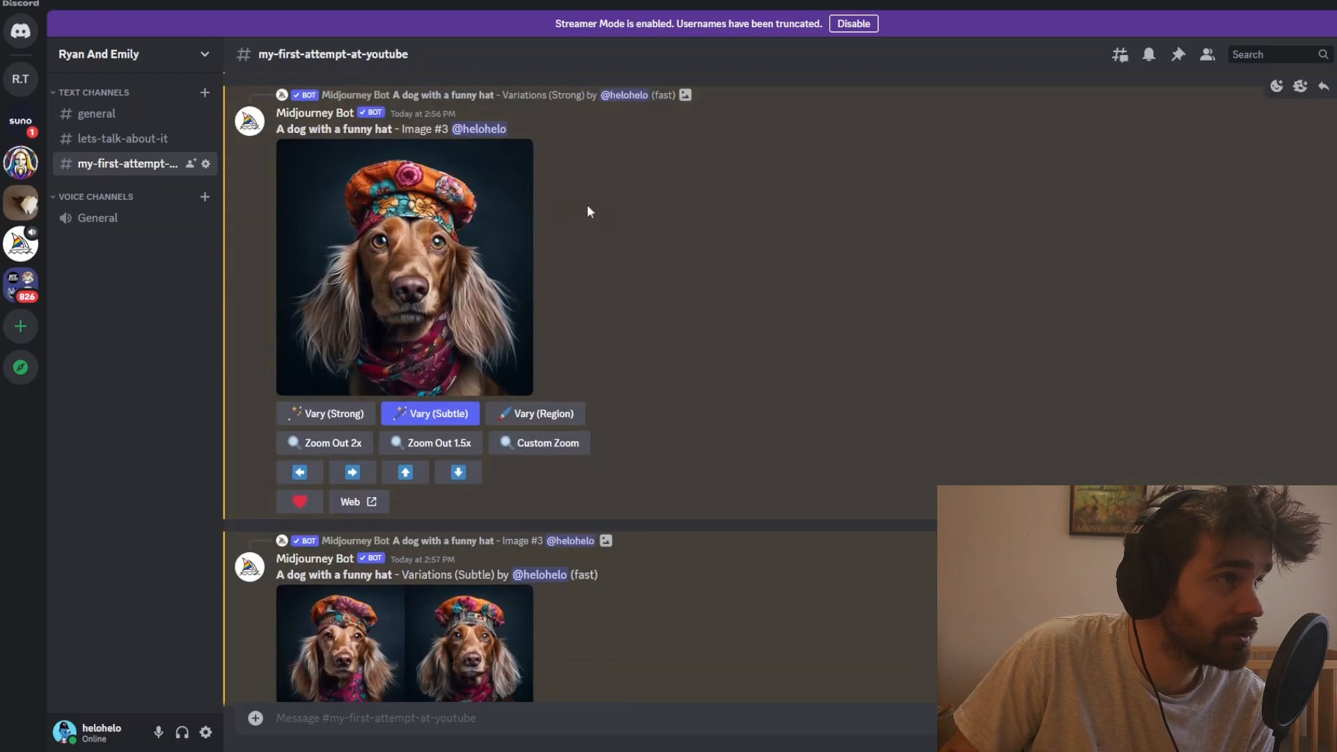
{"action": "scroll", "scroll_direction": "down", "scroll_amount": 3}
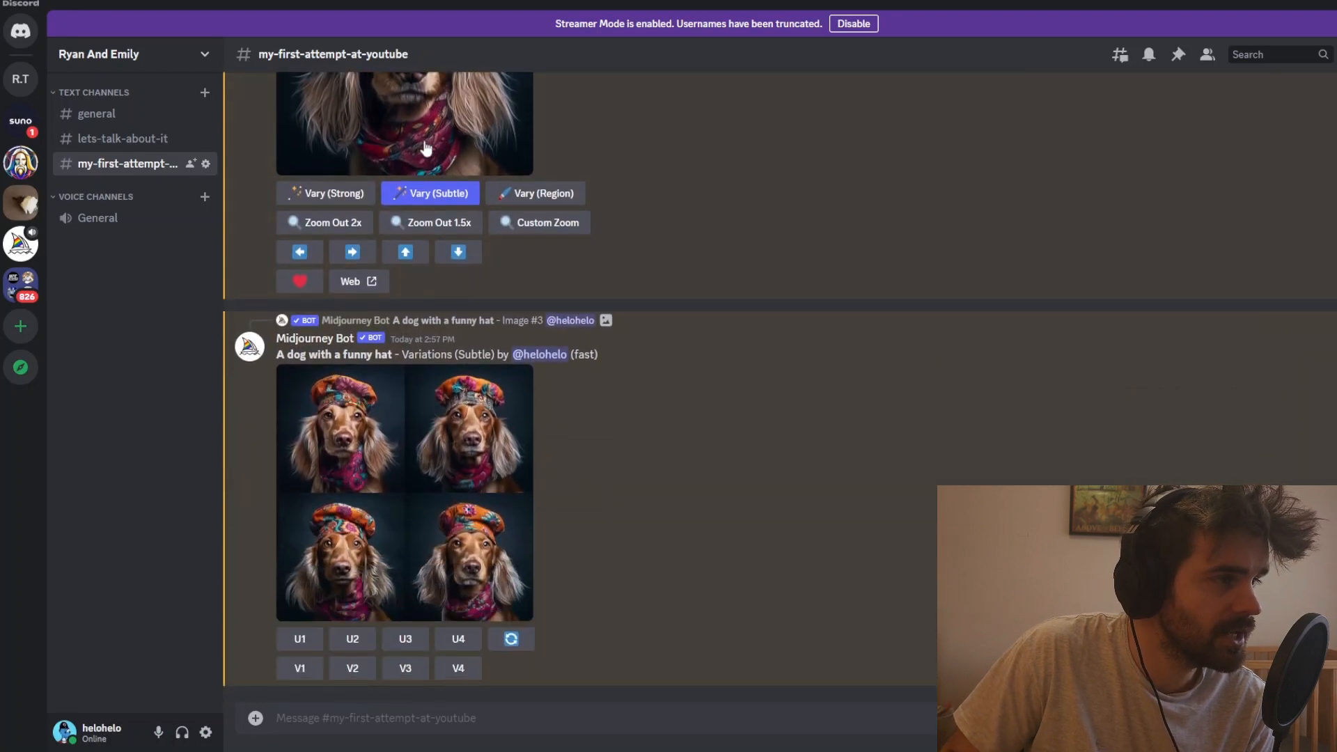
{"action": "scroll", "scroll_direction": "down", "scroll_amount": 3}
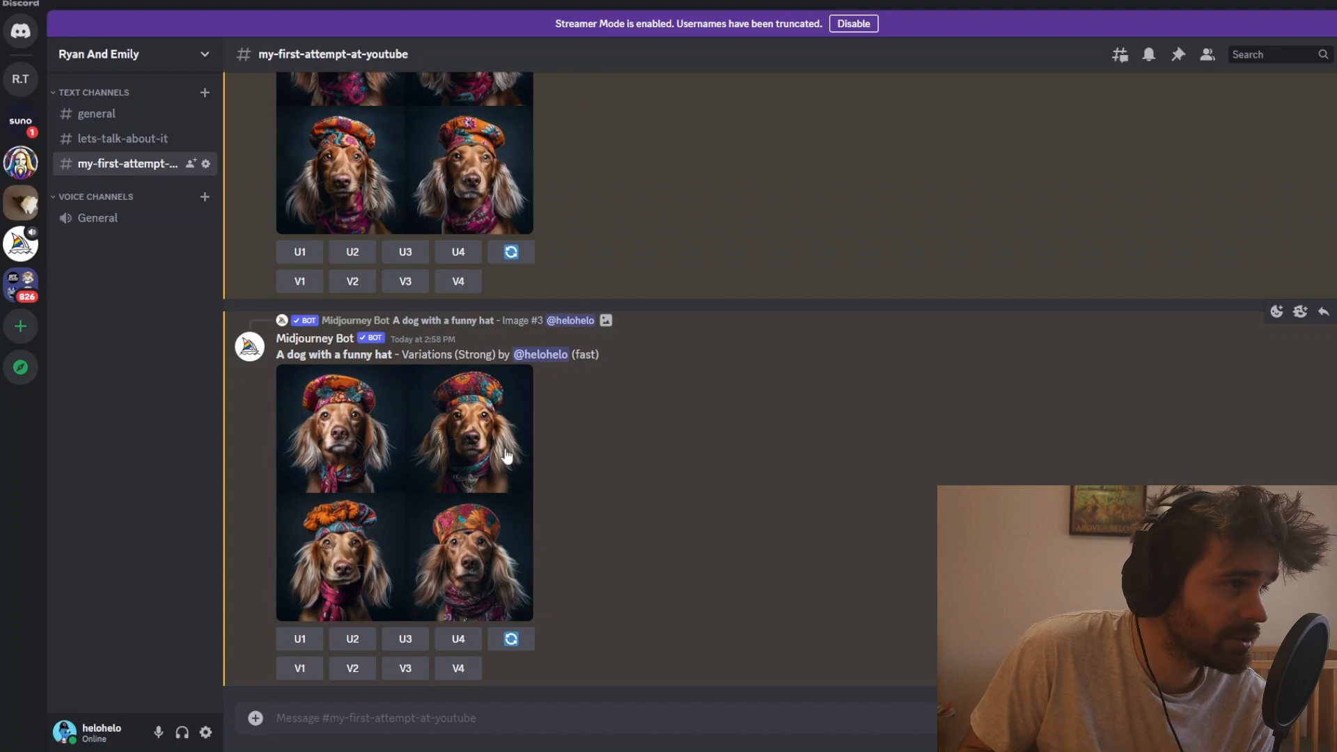
{"action": "scroll", "scroll_direction": "up", "scroll_amount": 3}
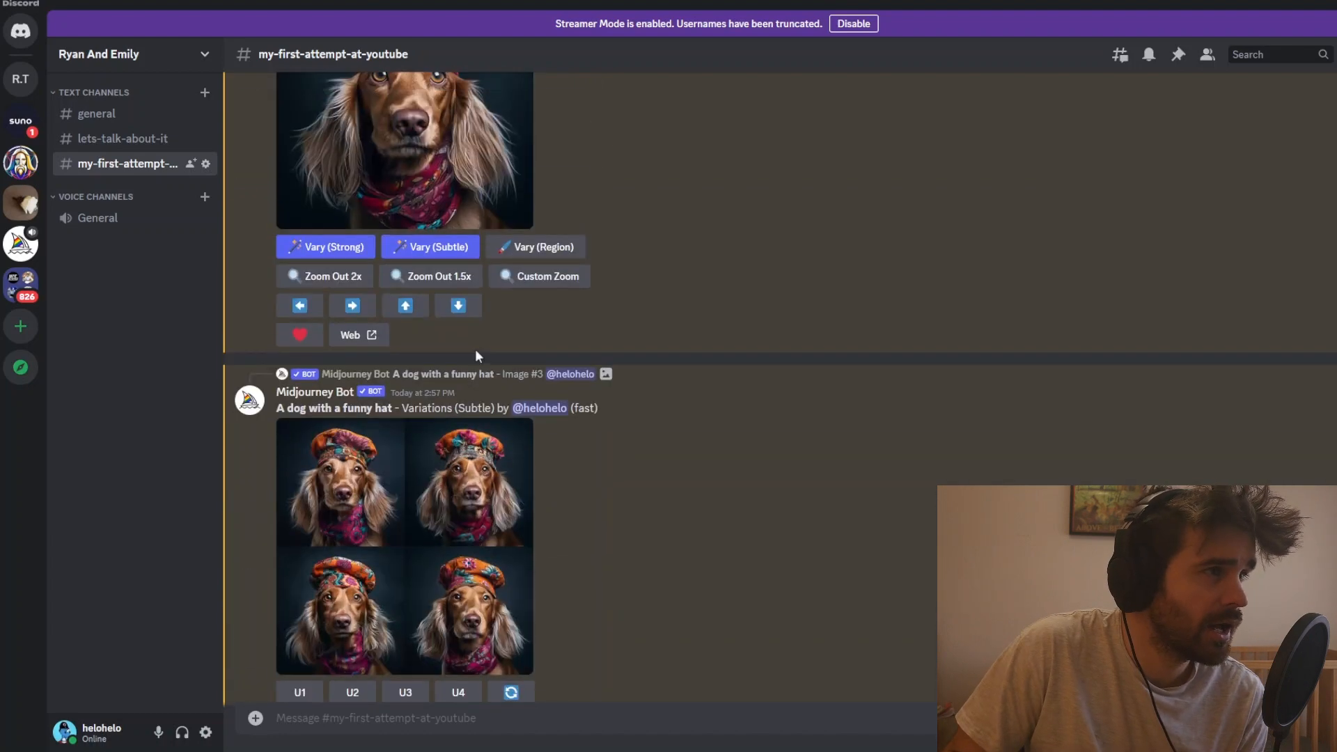
{"action": "scroll", "scroll_direction": "up", "scroll_amount": 3}
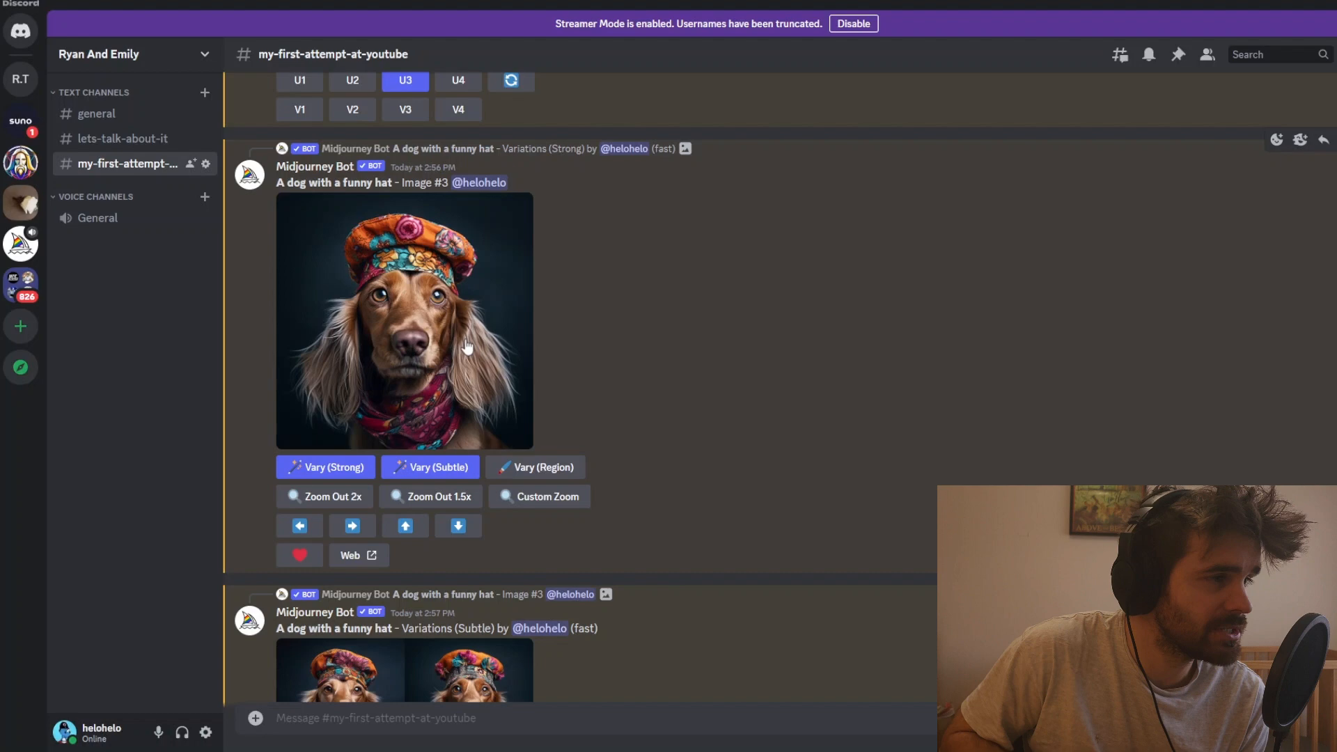
{"action": "mouse_move", "coordinate": [539, 483]}
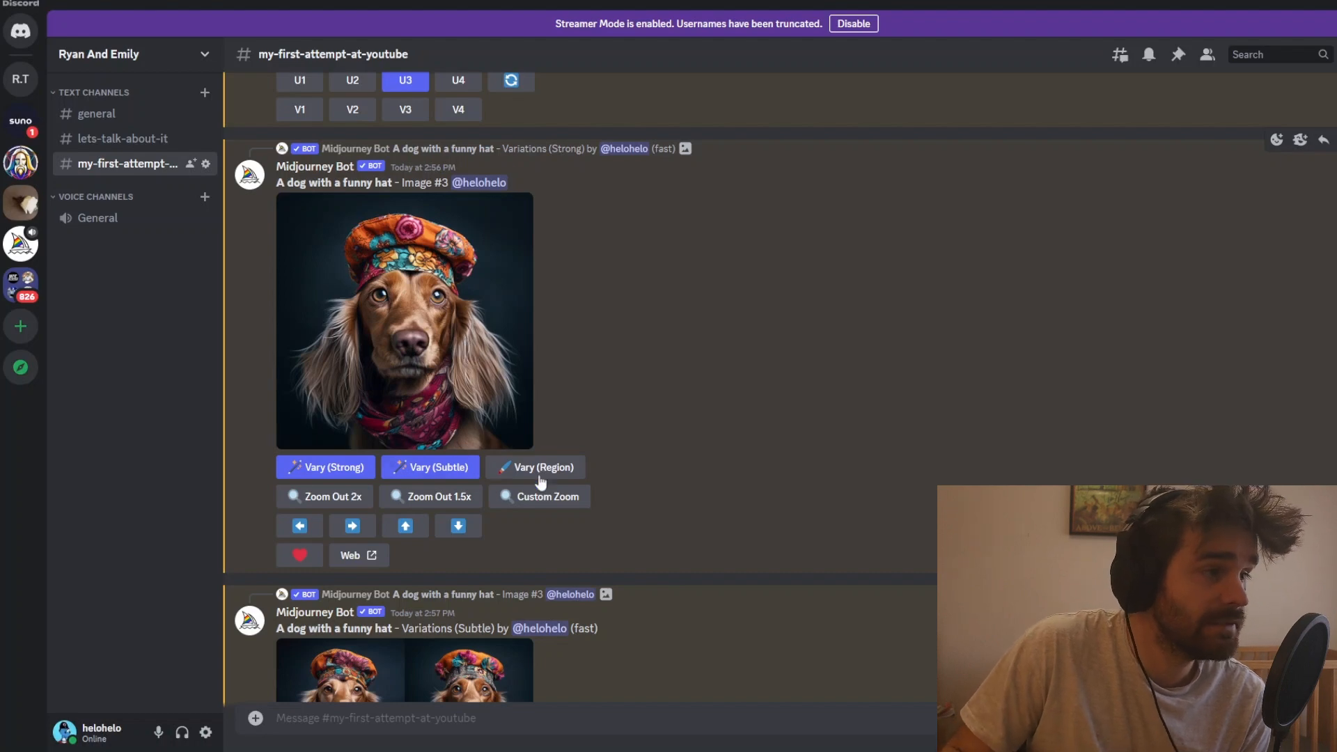
Use Vary (Region) and mark the dog's hat as the area to regenerate
{"action": "left_click", "coordinate": [535, 467]}
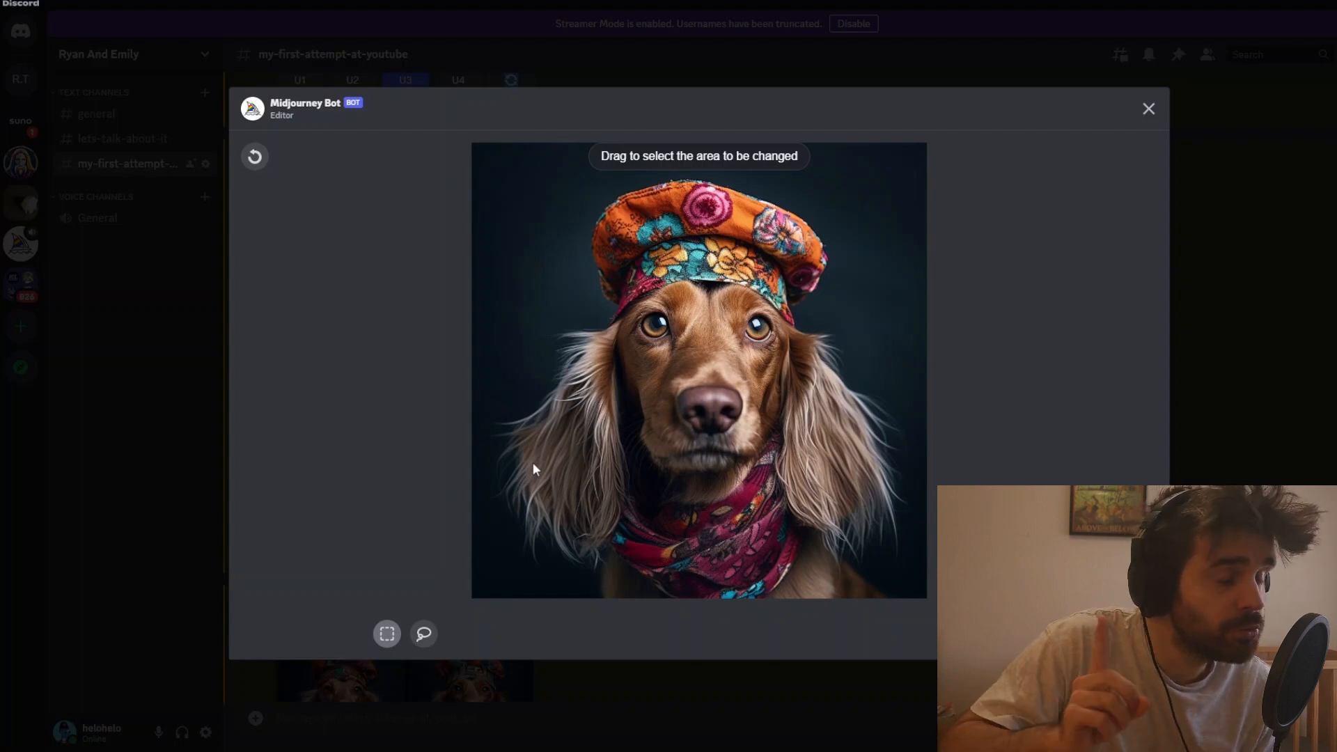
{"action": "left_click_drag", "start_coordinate": [554, 184], "coordinate": [716, 238]}
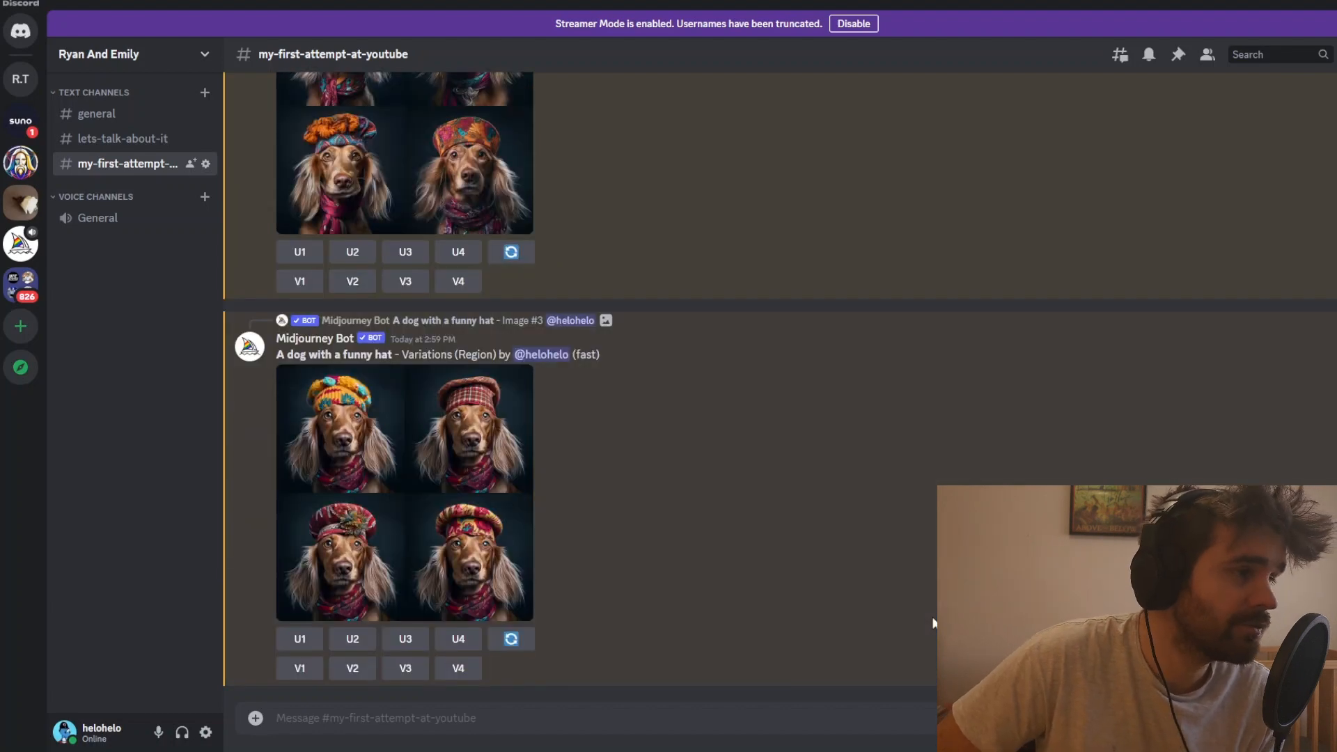
{"action": "left_click", "coordinate": [404, 490]}
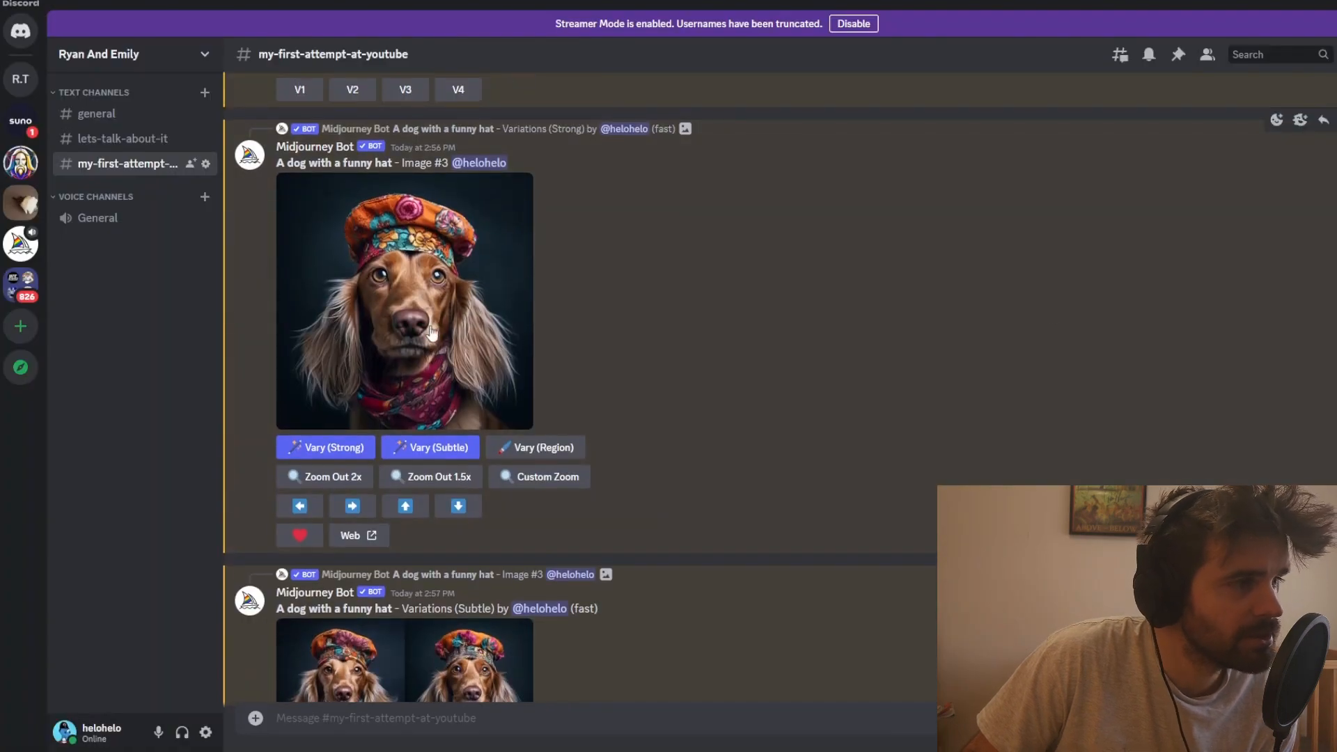
{"action": "mouse_move", "coordinate": [426, 345]}
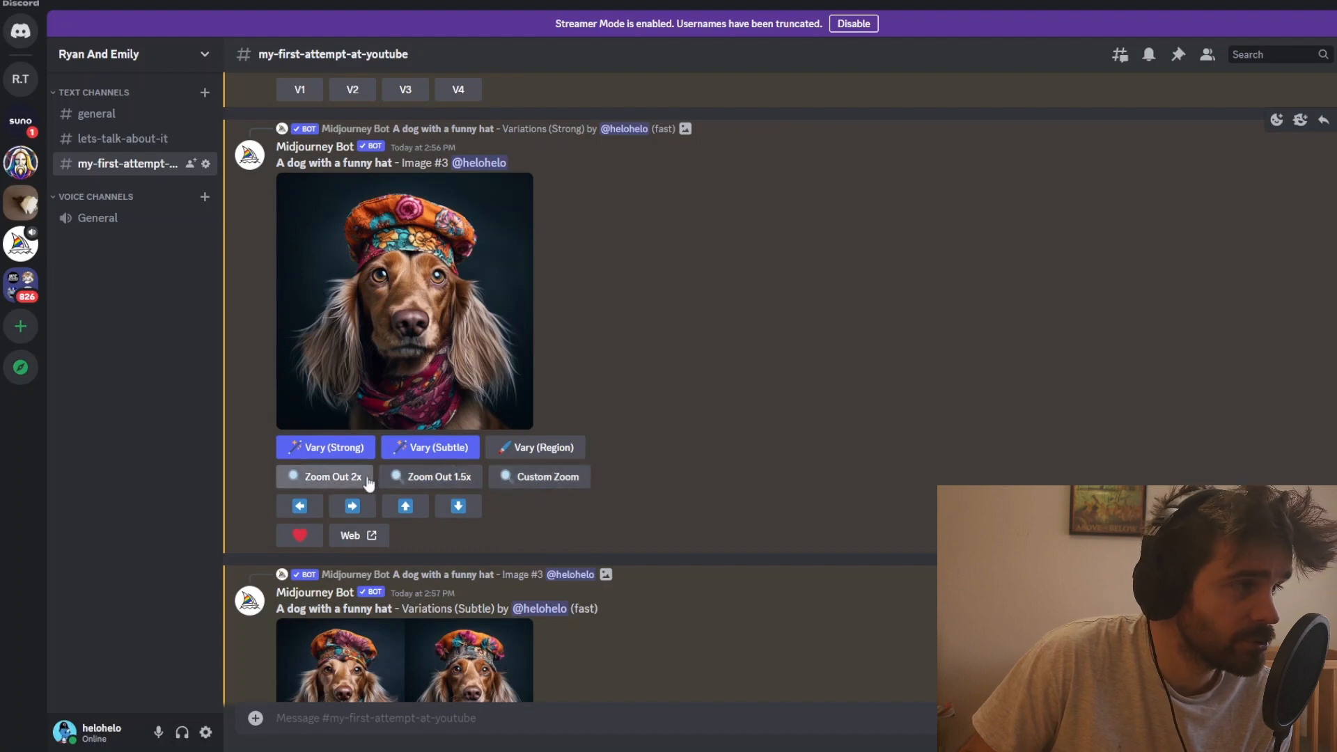
{"action": "mouse_move", "coordinate": [562, 483]}
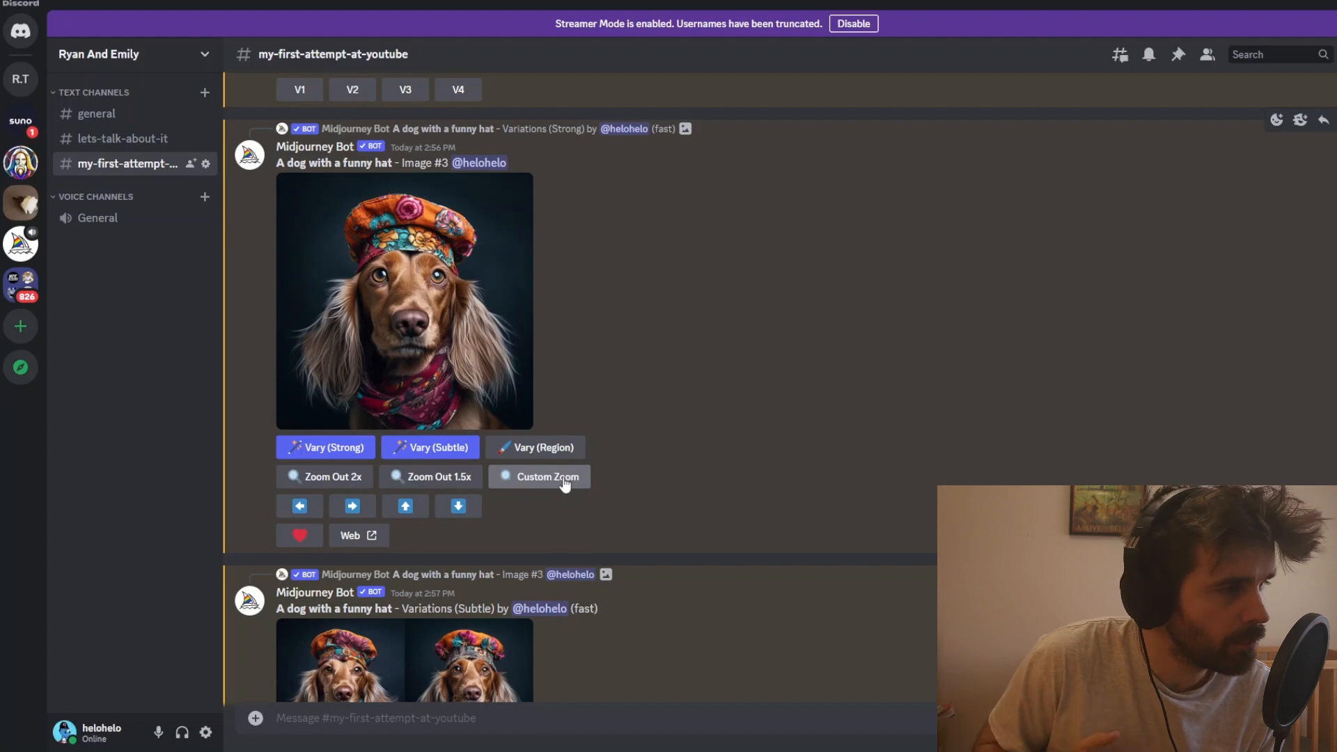
{"action": "mouse_move", "coordinate": [393, 470]}
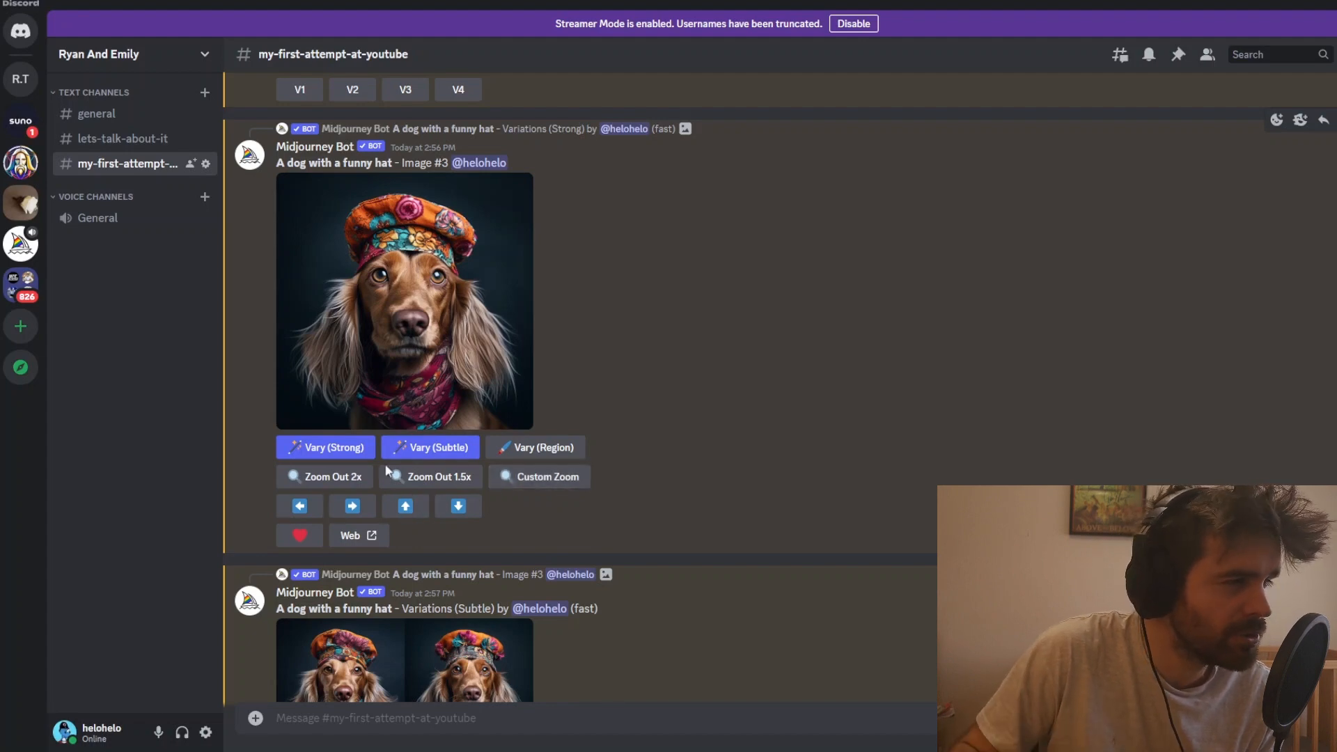
Scroll through the channel to view the Zoom Out 1.5x grid of the dog
{"action": "scroll", "scroll_direction": "down", "scroll_amount": 3}
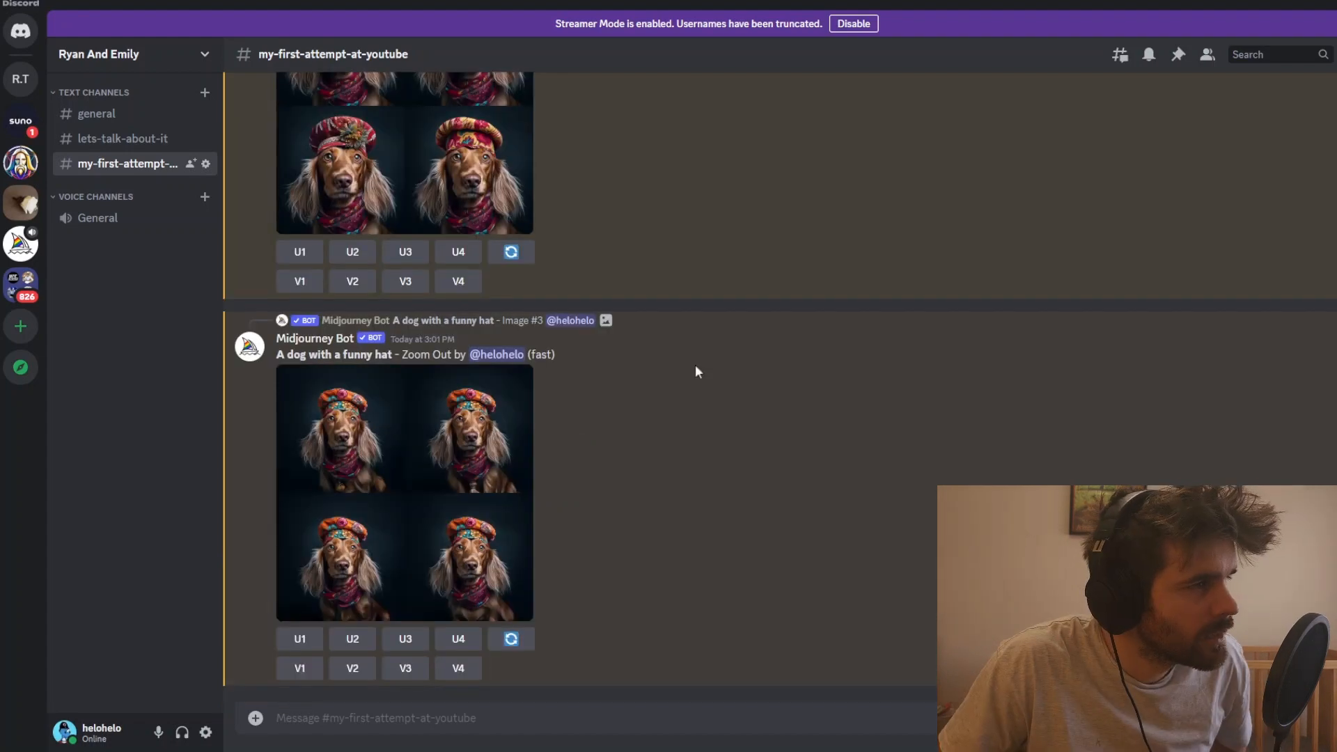
{"action": "scroll", "scroll_direction": "up", "scroll_amount": 3}
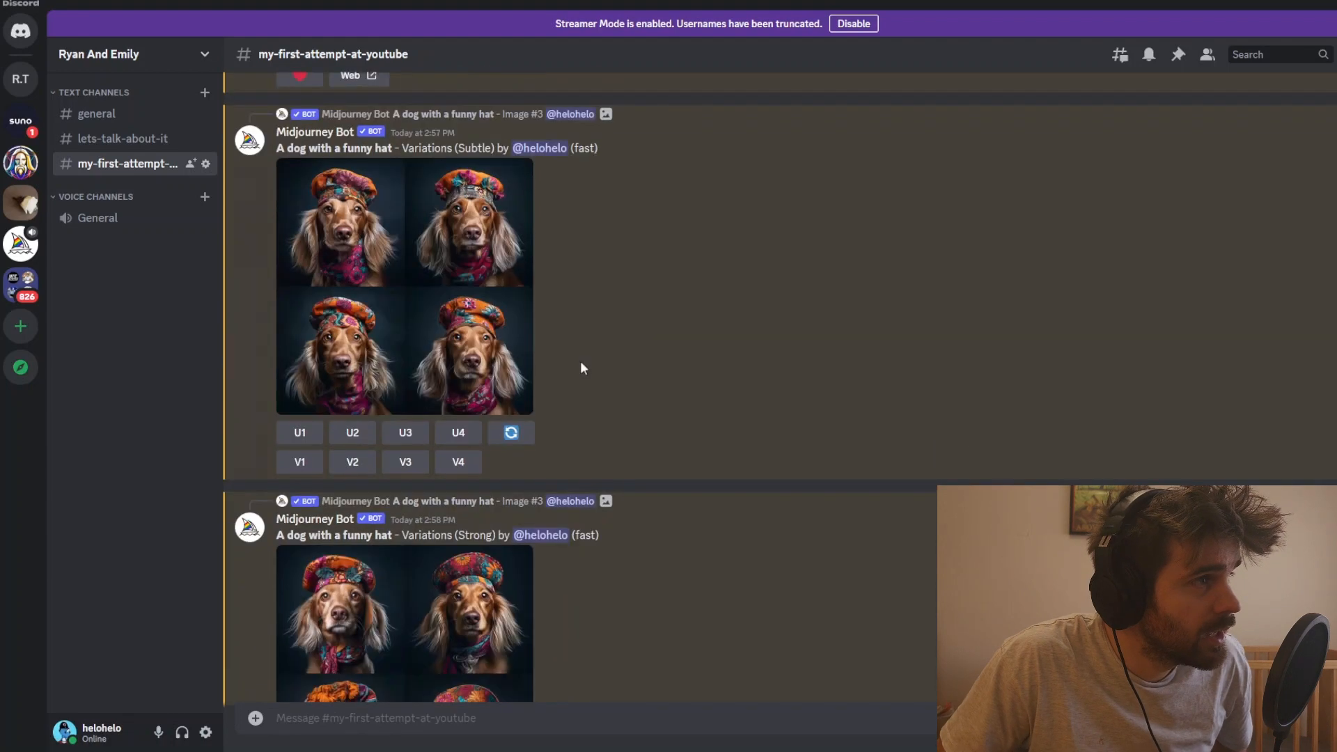
{"action": "scroll", "scroll_direction": "down", "scroll_amount": 3}
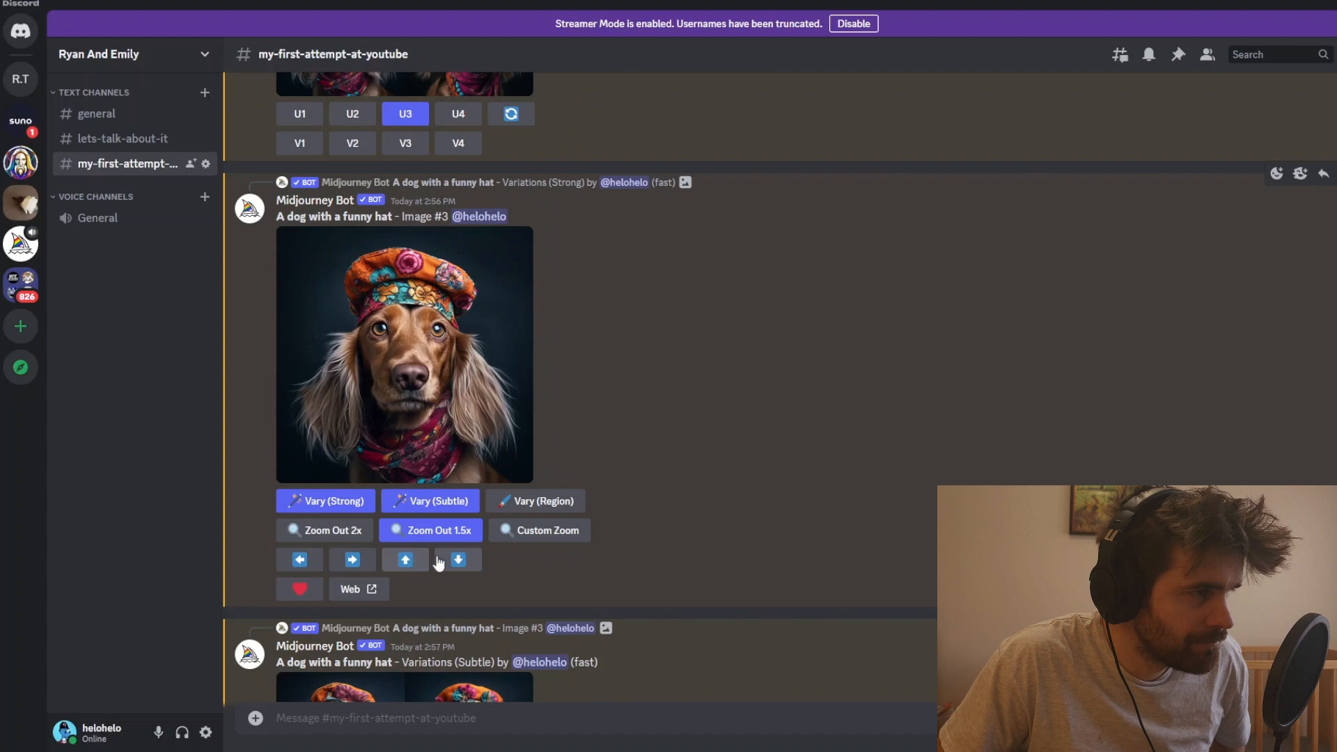
{"action": "mouse_move", "coordinate": [266, 560]}
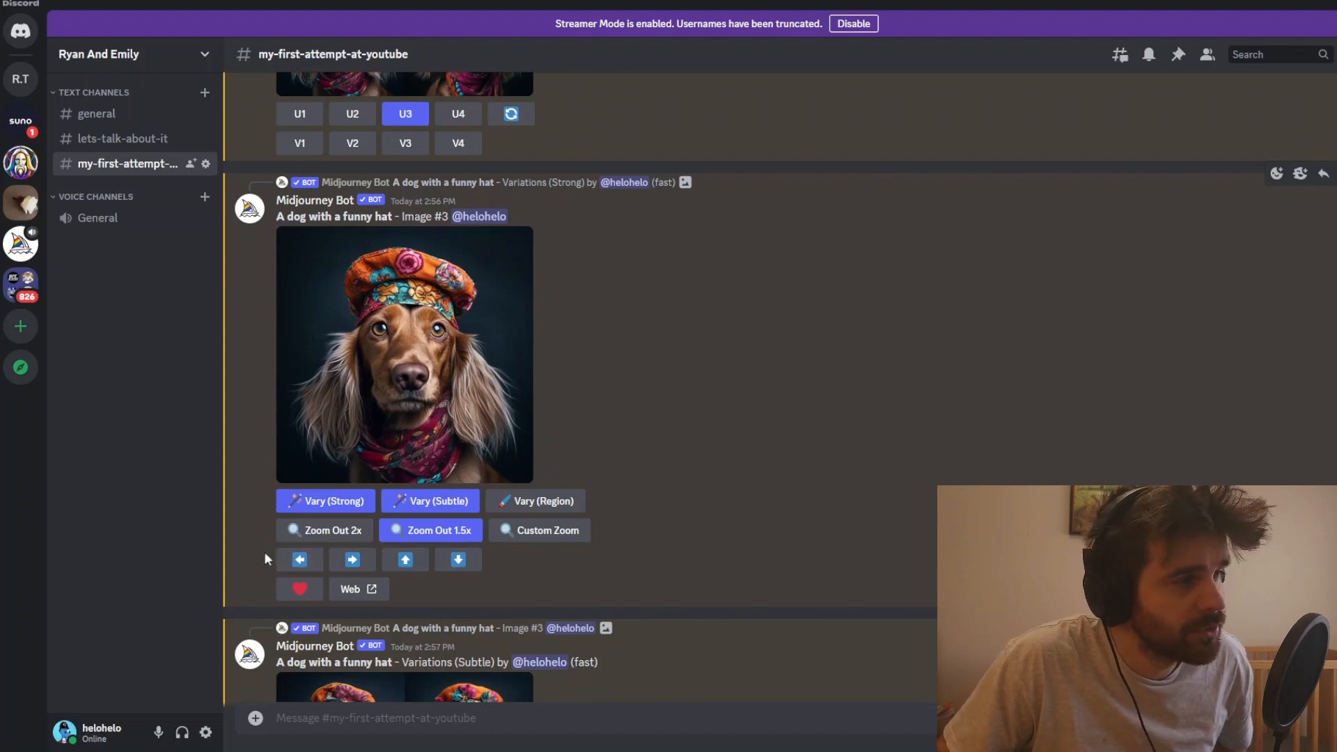
{"action": "mouse_move", "coordinate": [300, 560]}
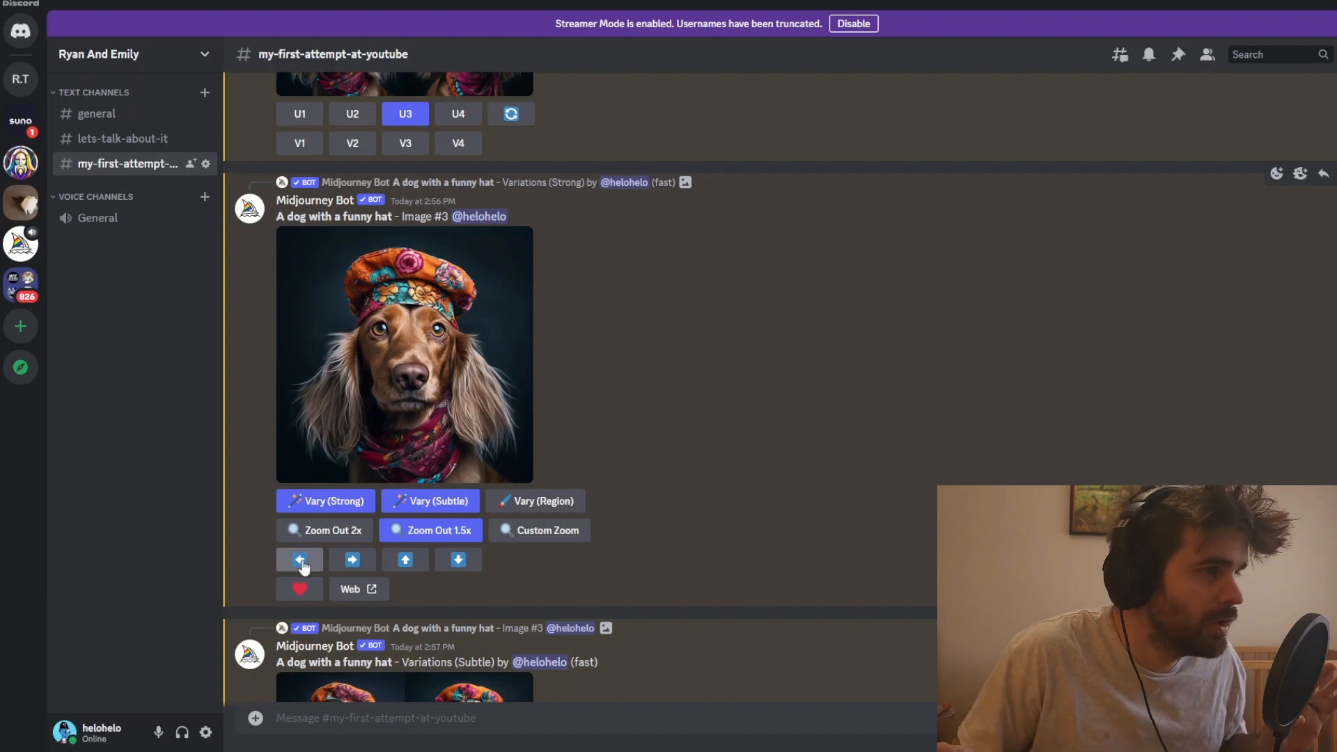
{"action": "mouse_move", "coordinate": [169, 563]}
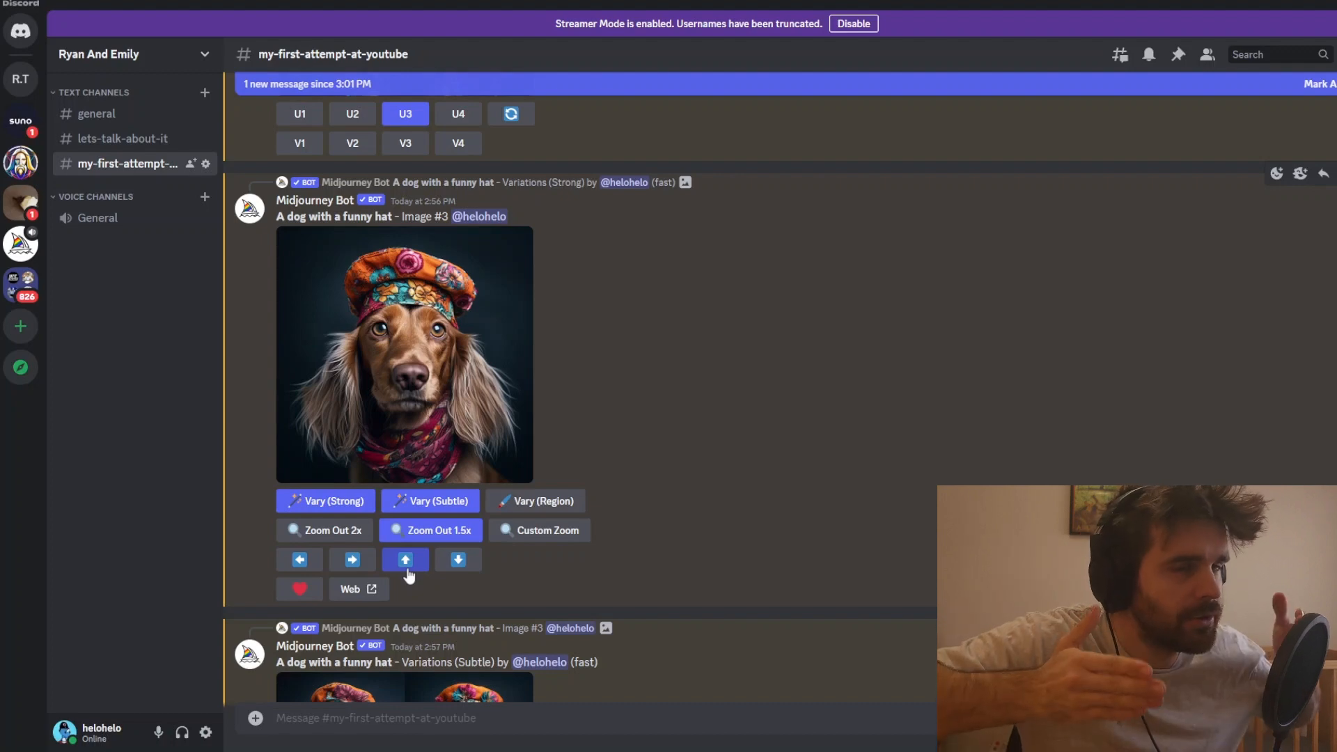
{"action": "mouse_move", "coordinate": [309, 477]}
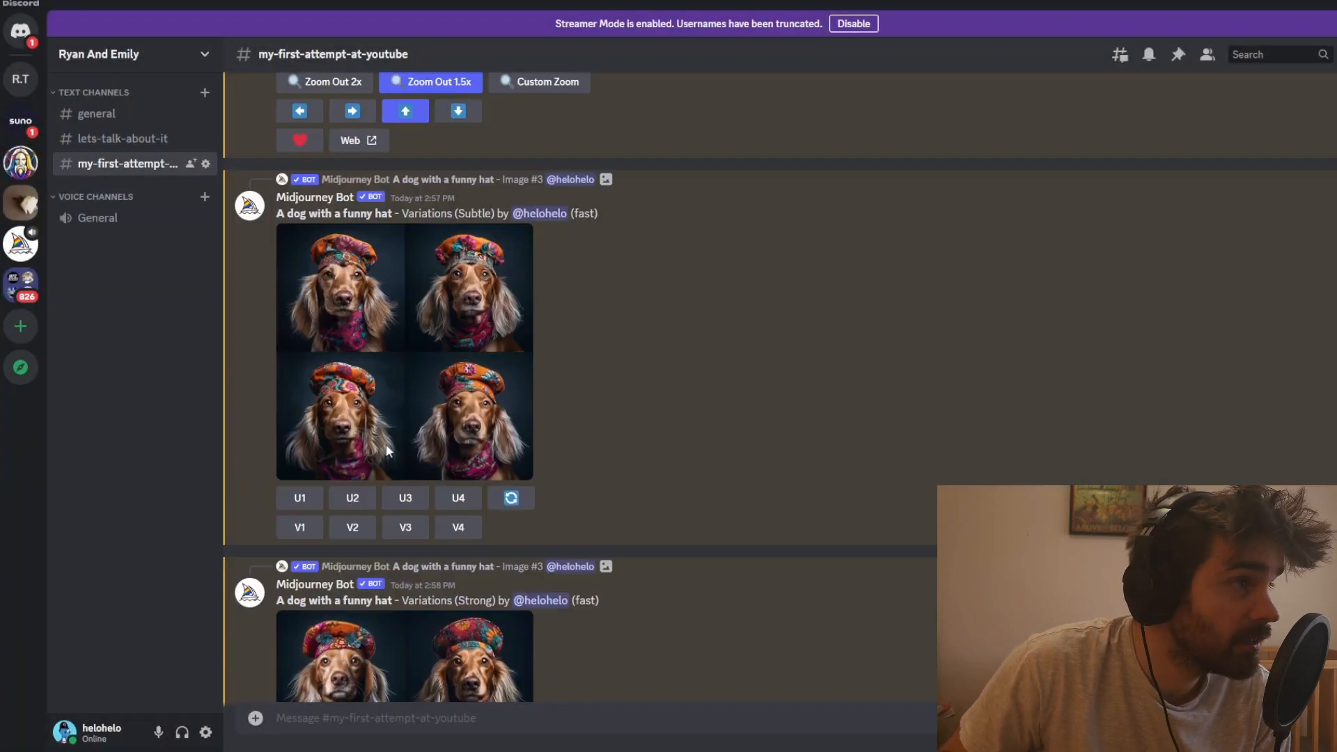
Scroll to the Pan Up grid and the bot's confirmation that Image #3 was liked
{"action": "scroll", "scroll_direction": "up", "scroll_amount": 3}
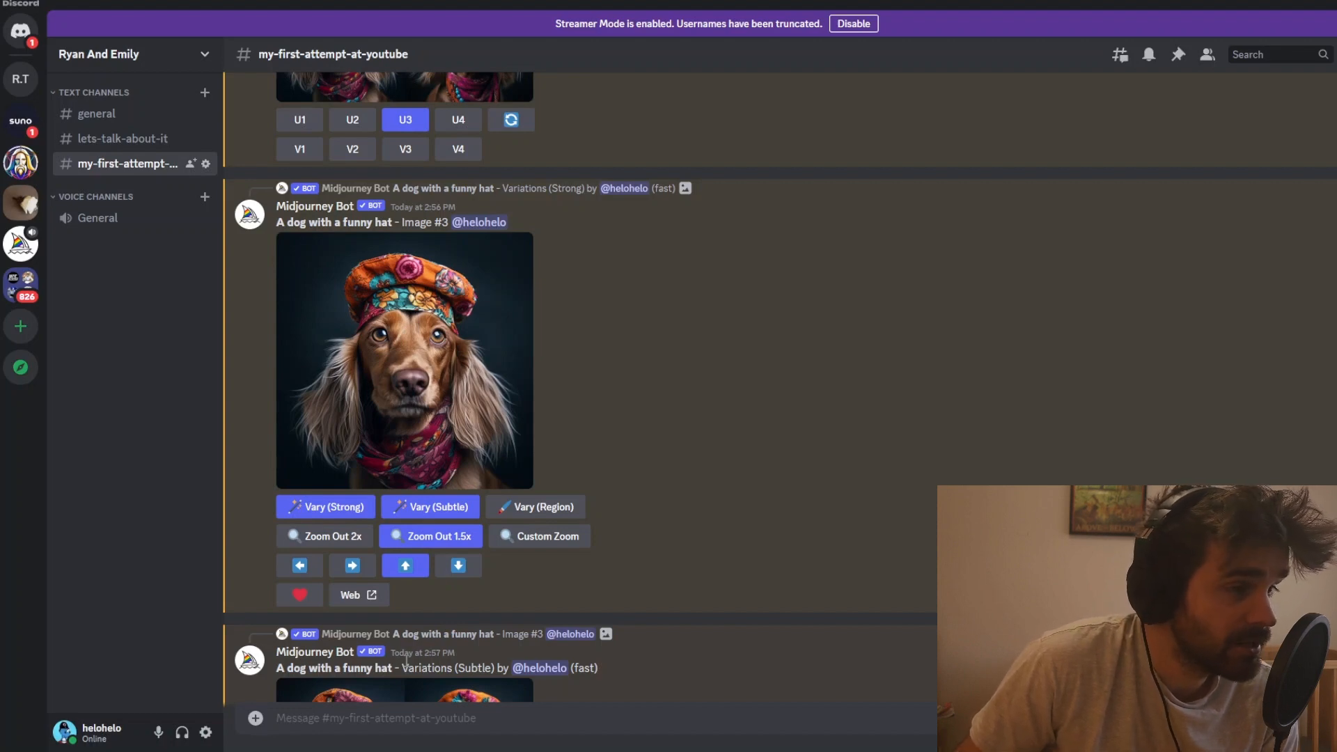
{"action": "scroll", "scroll_direction": "down", "scroll_amount": 3}
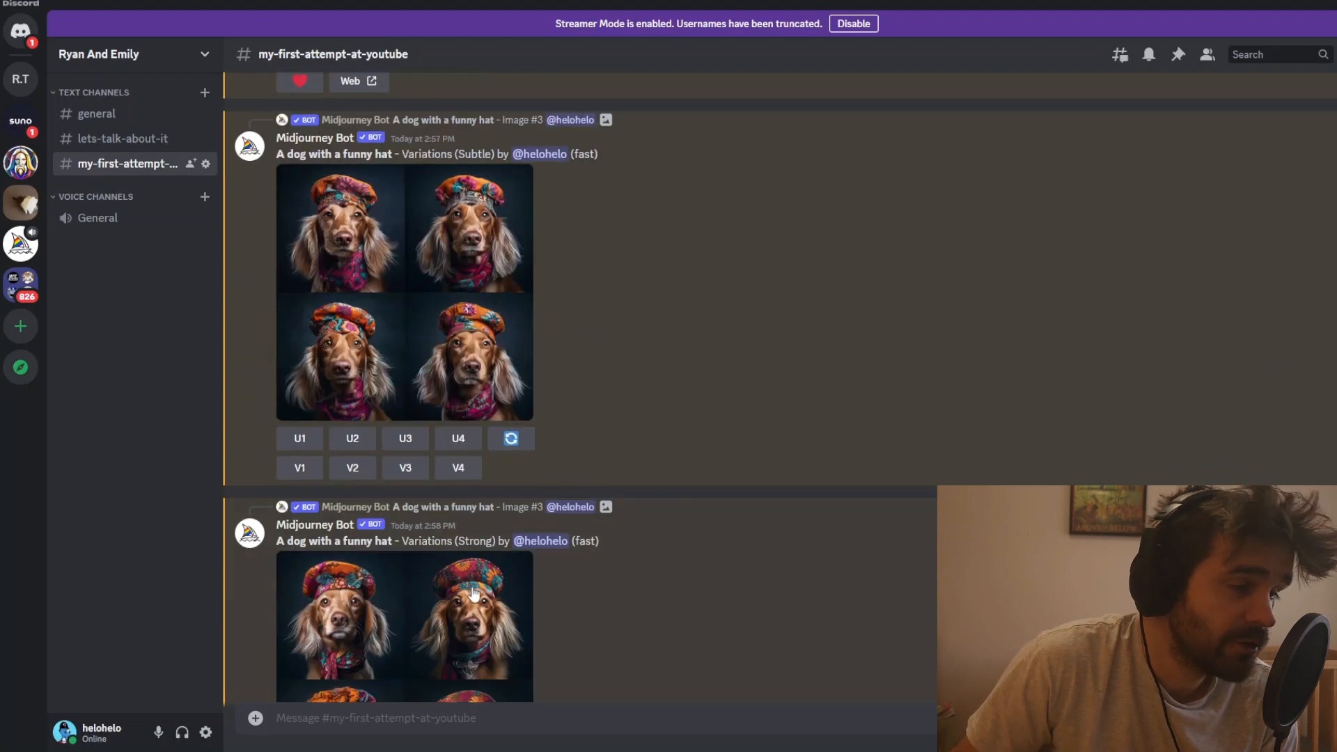
{"action": "scroll", "scroll_direction": "down", "scroll_amount": 3}
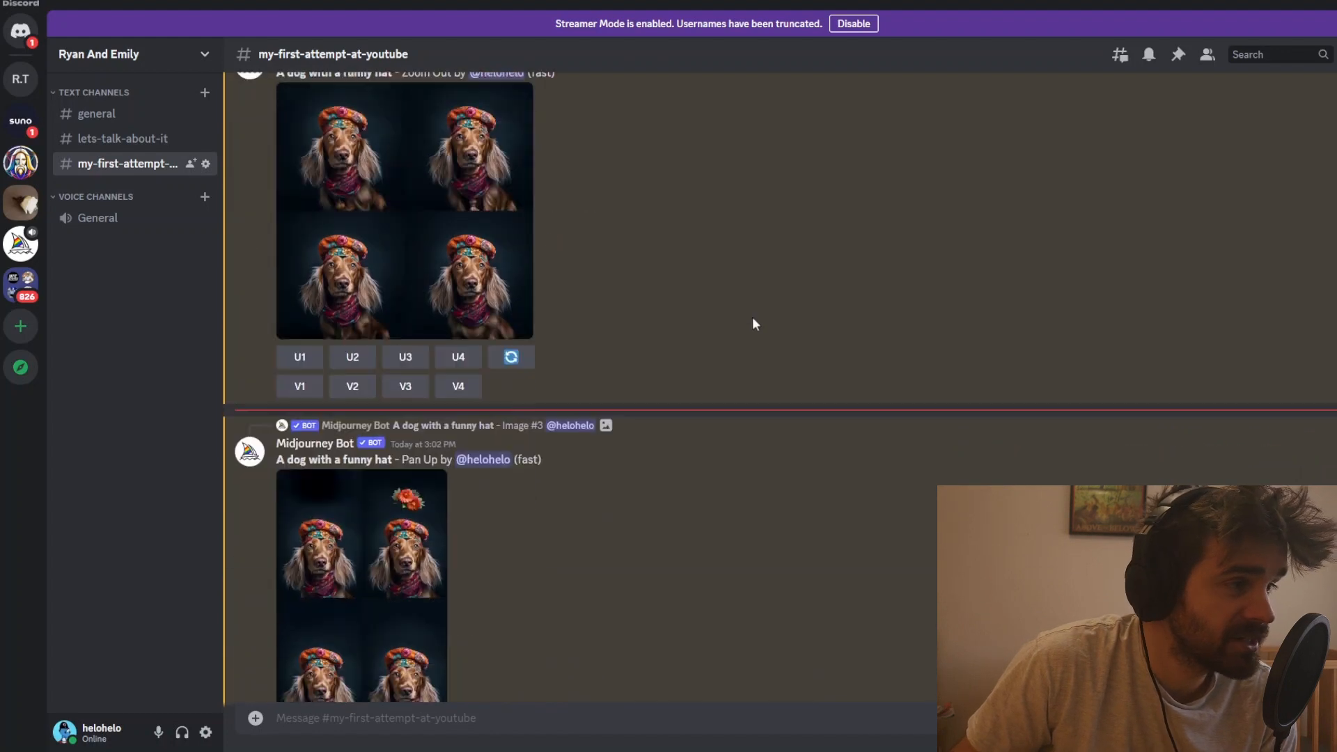
{"action": "scroll", "scroll_direction": "down", "scroll_amount": 3}
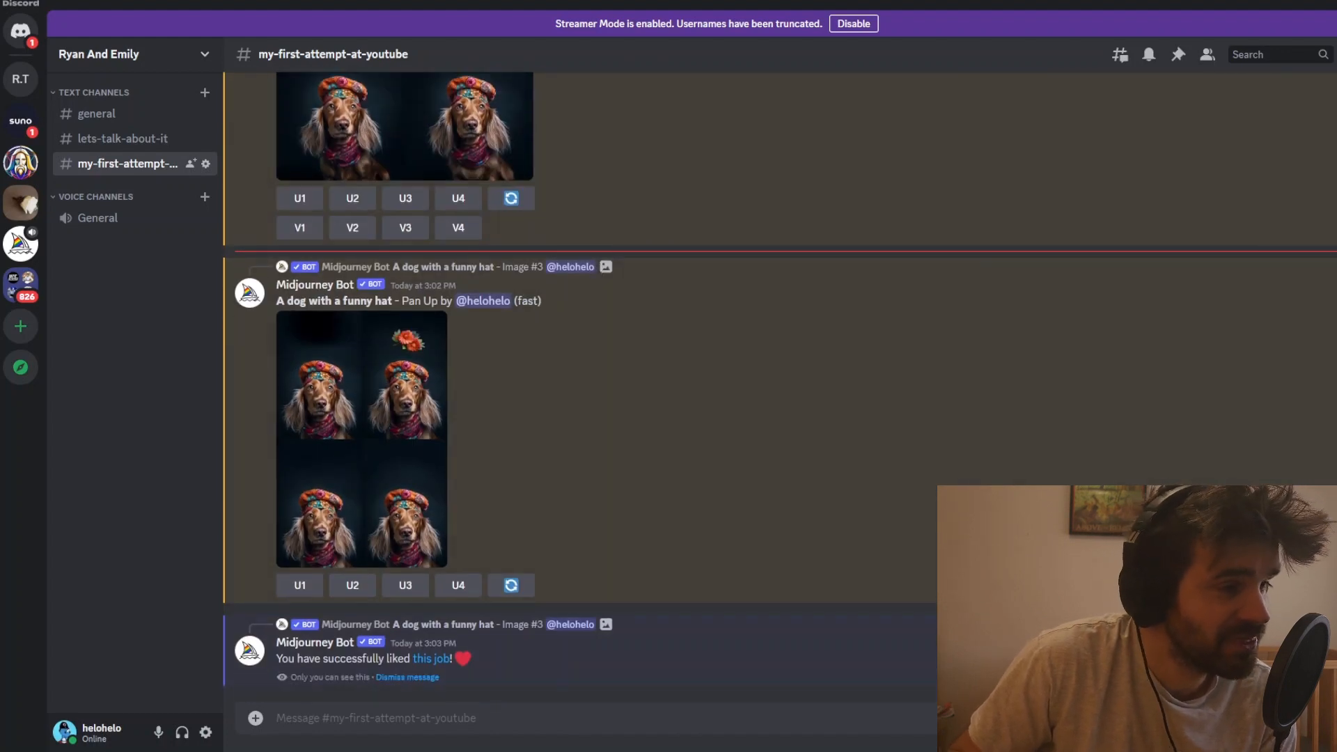